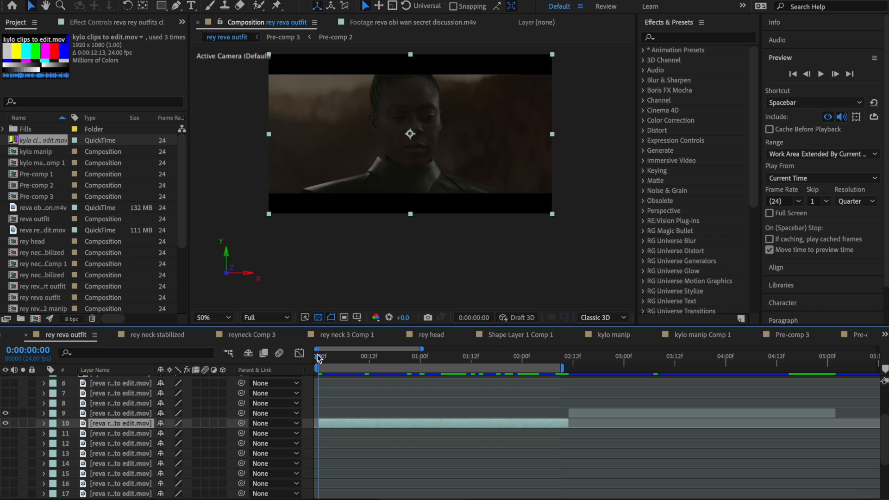
Draw a Pen mask outlining Reva's face
{"action": "left_click", "coordinate": [502, 359]}
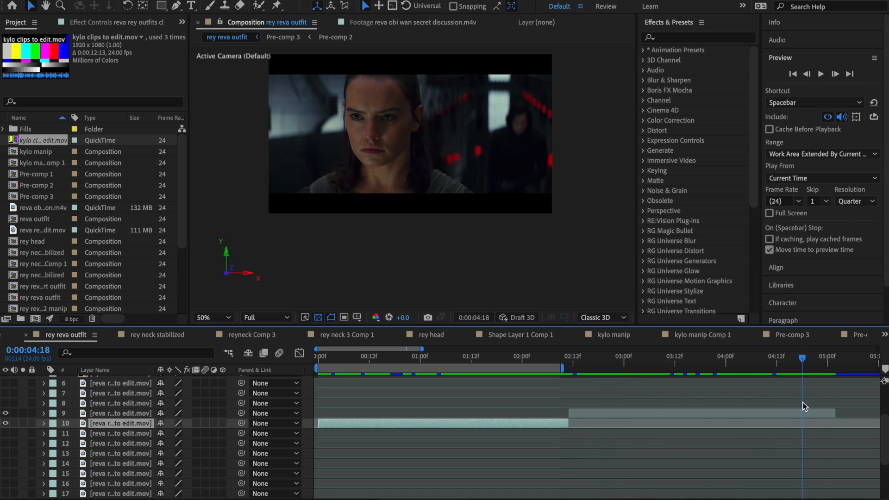
{"action": "left_click", "coordinate": [581, 368]}
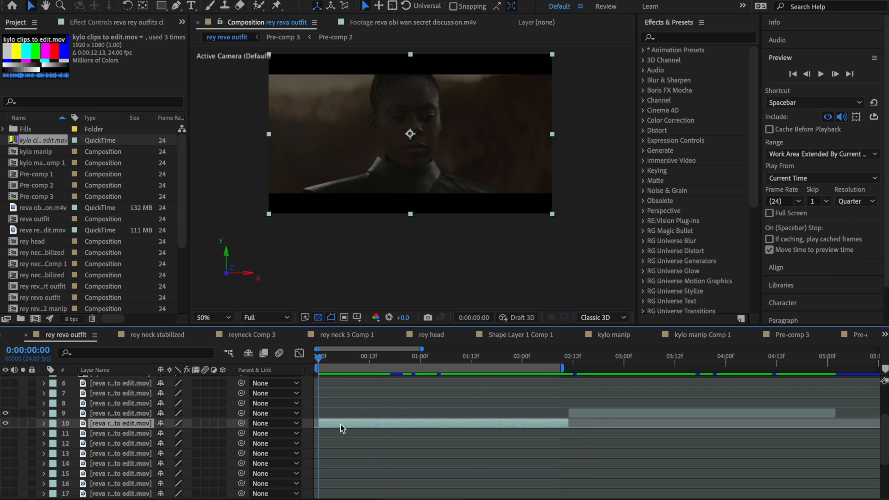
{"action": "mouse_move", "coordinate": [417, 177]}
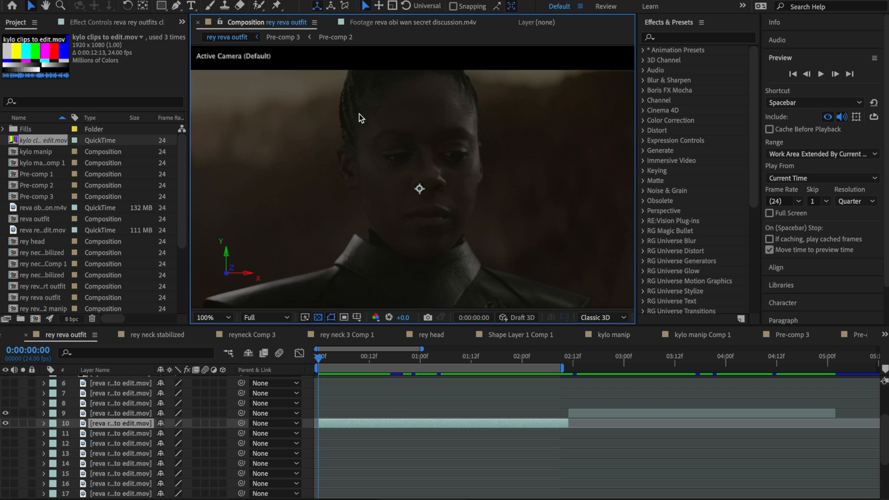
{"action": "left_click", "coordinate": [177, 6]}
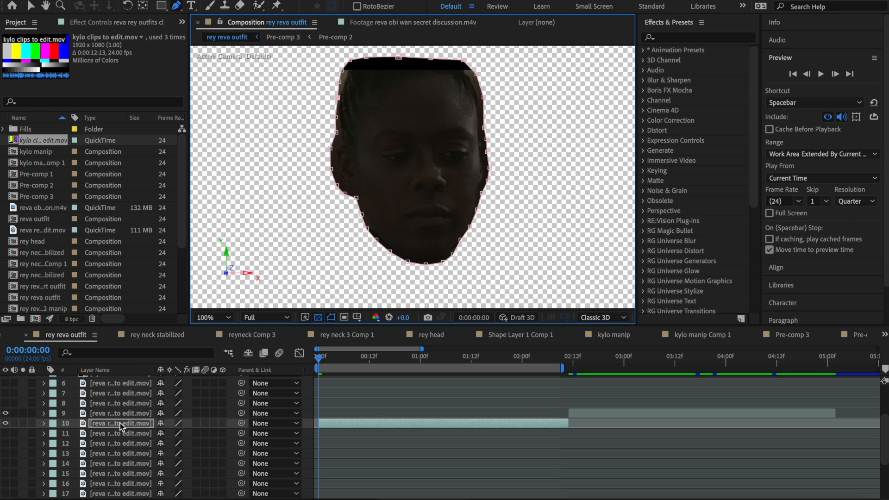
Set Mask 1 to Inverted and return to the clip's first frame for keyframing
{"action": "left_click", "coordinate": [45, 423]}
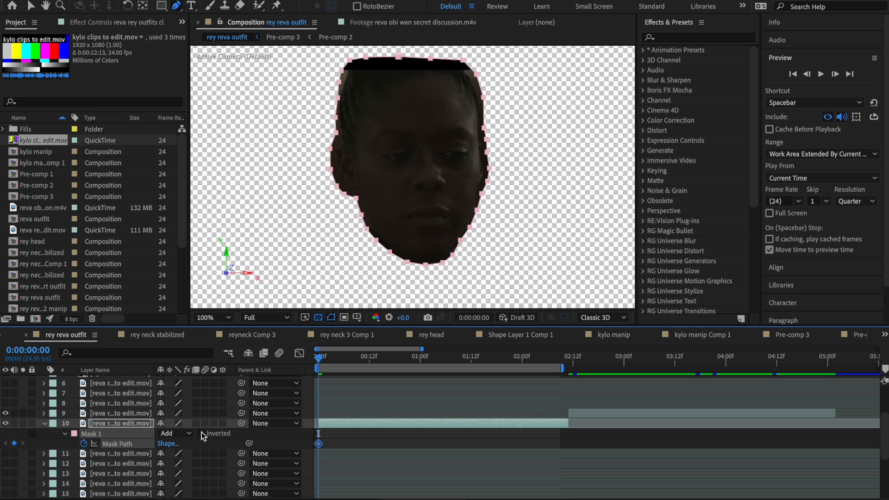
{"action": "left_click", "coordinate": [202, 434]}
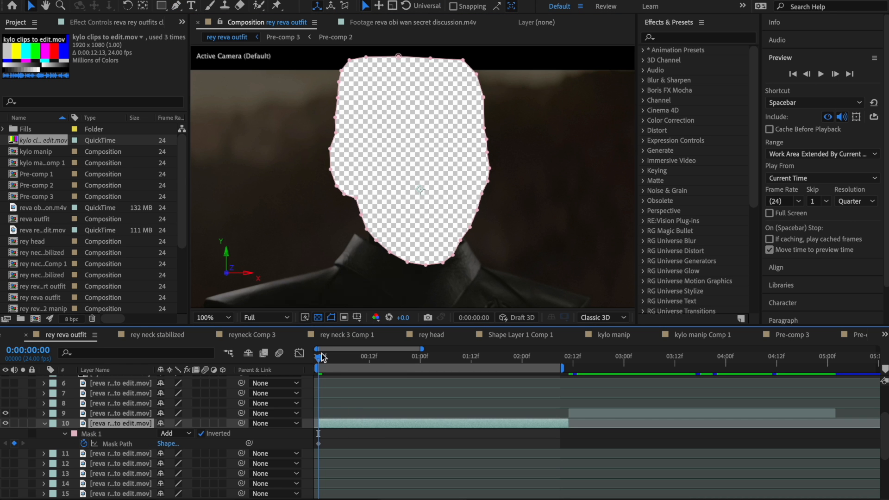
{"action": "left_click", "coordinate": [399, 348]}
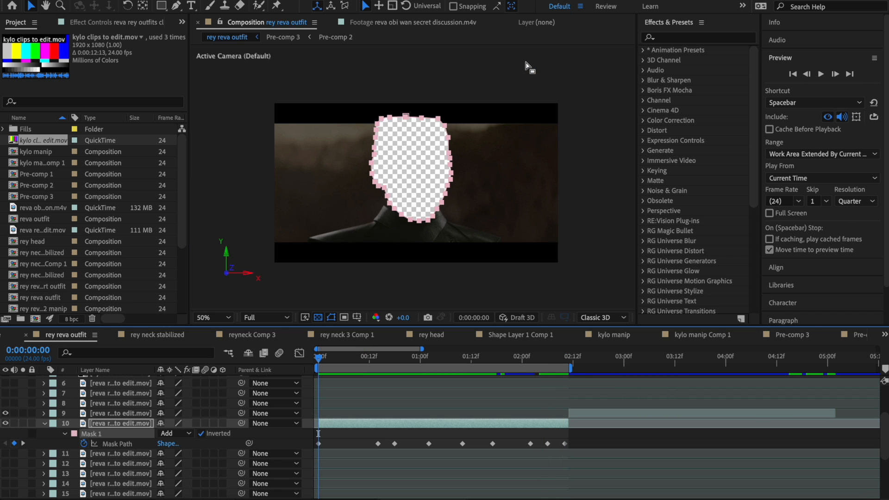
Set viewer resolution to Quarter and preview the masked Reva shot
{"action": "left_click", "coordinate": [204, 317]}
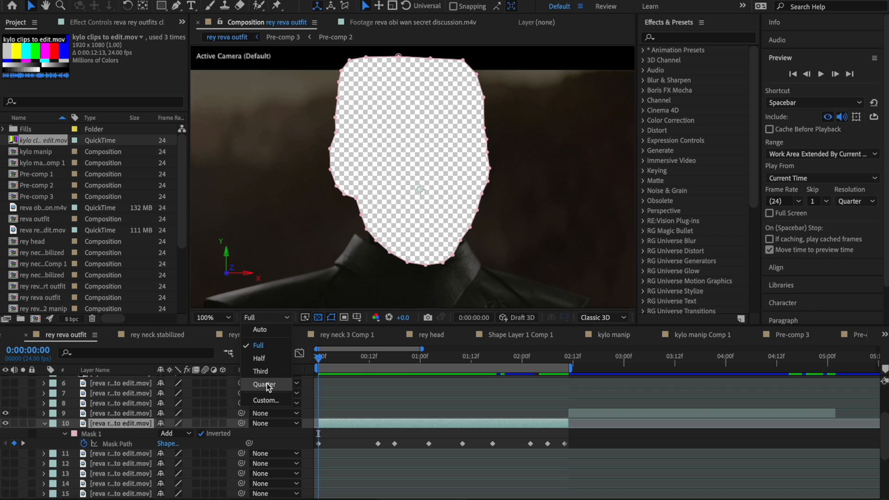
{"action": "left_click", "coordinate": [264, 385]}
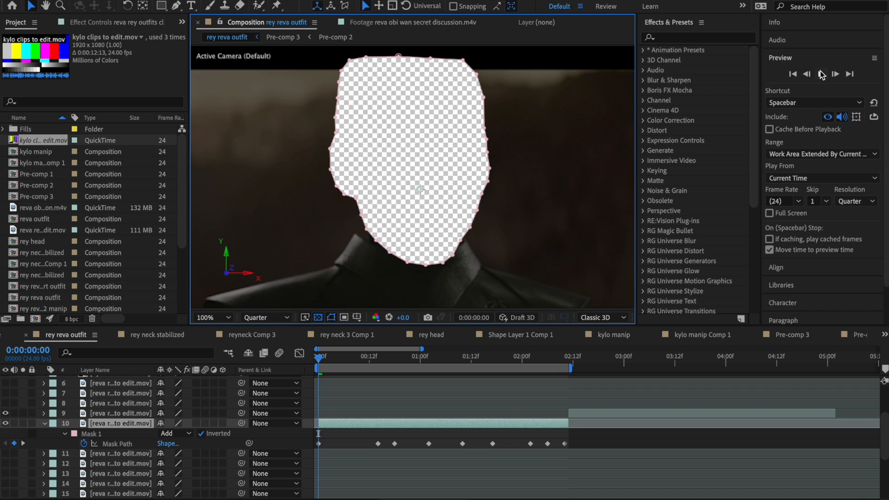
{"action": "left_click", "coordinate": [820, 74]}
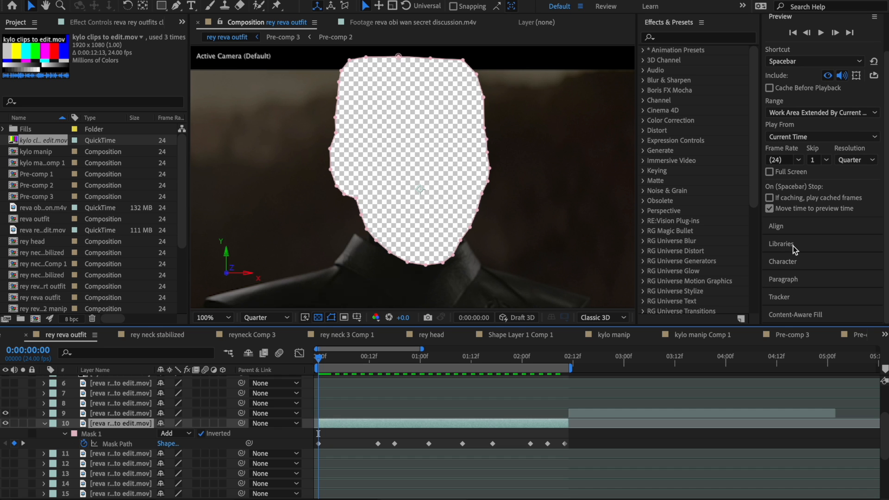
{"action": "mouse_move", "coordinate": [132, 414]}
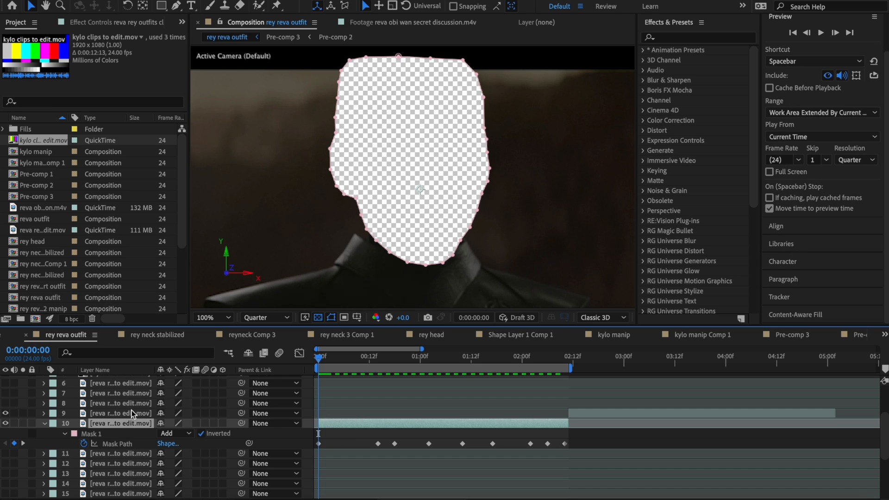
{"action": "mouse_move", "coordinate": [823, 288]}
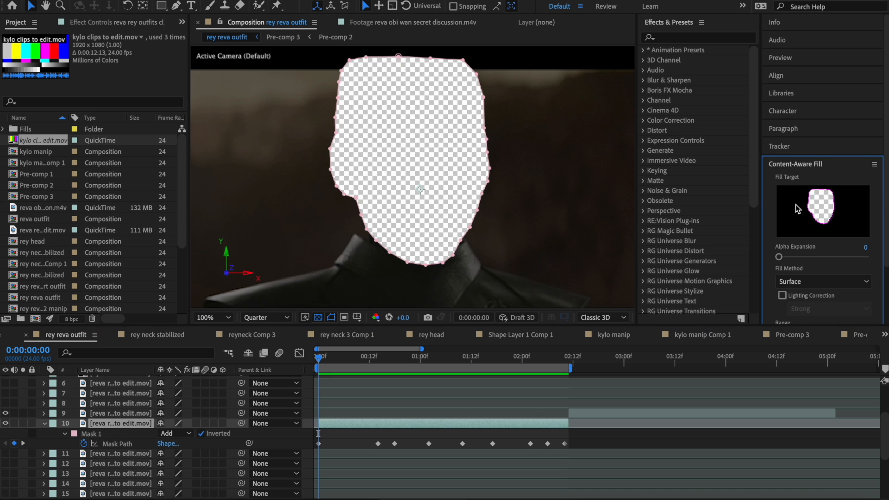
{"action": "mouse_move", "coordinate": [768, 221]}
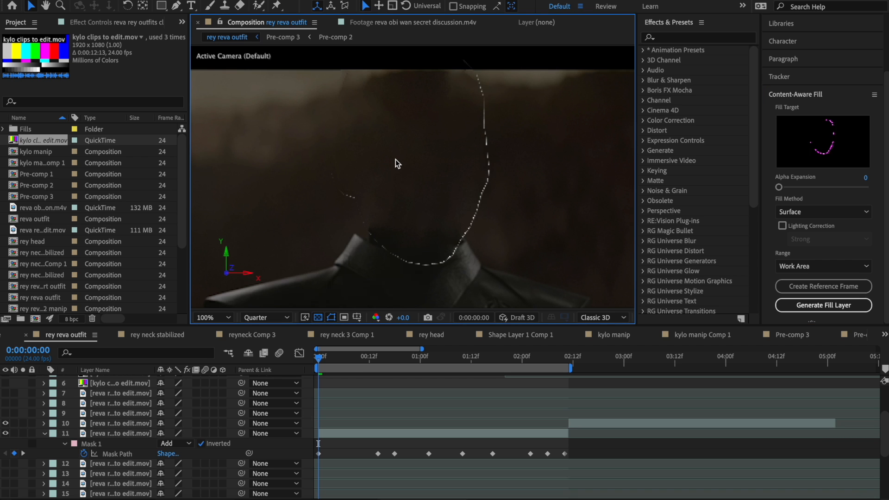
{"action": "mouse_move", "coordinate": [274, 315]}
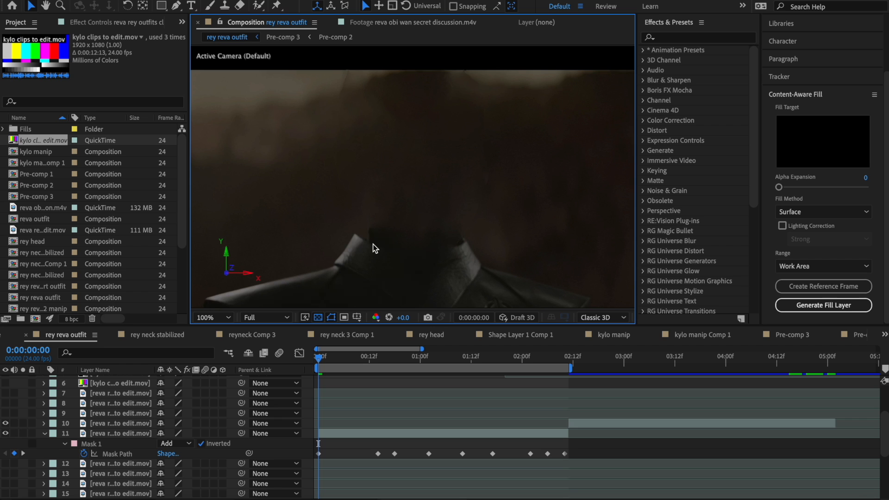
{"action": "mouse_move", "coordinate": [283, 328]}
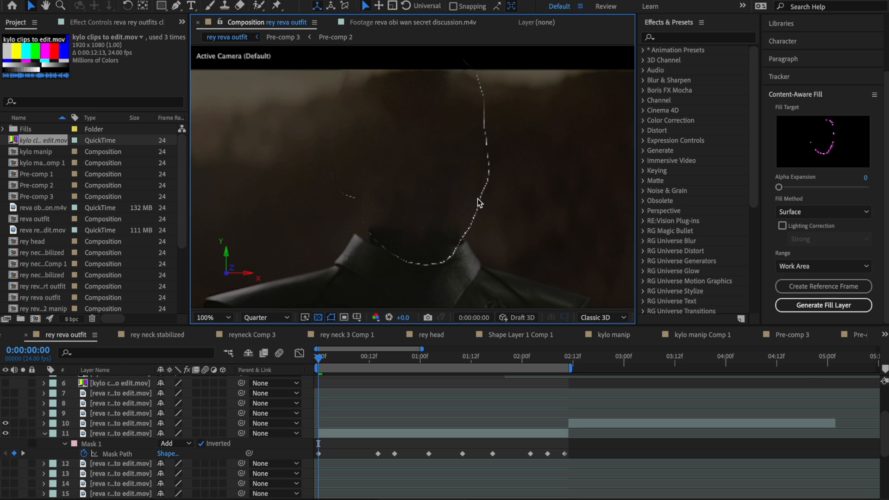
{"action": "mouse_move", "coordinate": [470, 197]}
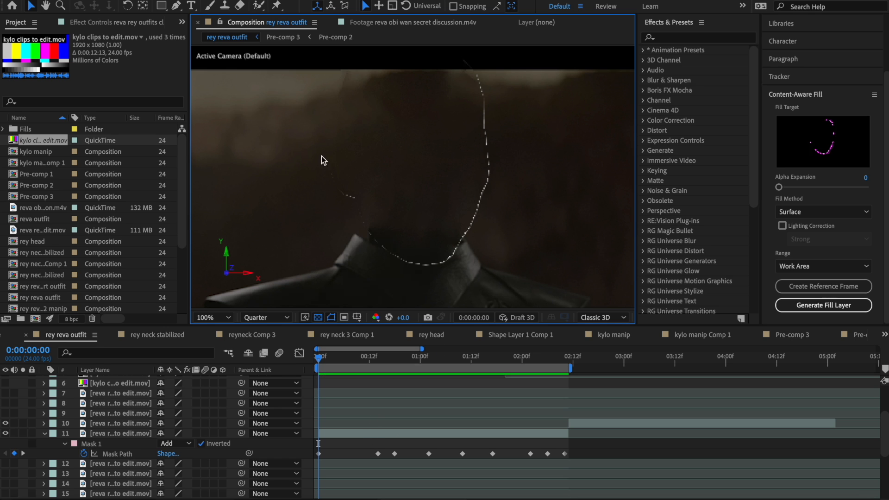
{"action": "mouse_move", "coordinate": [357, 195]}
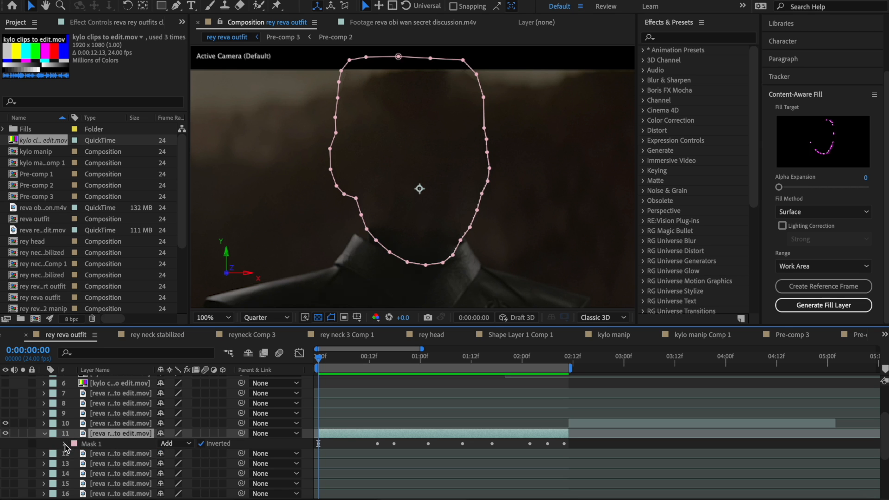
Give Mask 1 feather 8 px and expansion -18 px, then preview at Full resolution
{"action": "left_click", "coordinate": [65, 444]}
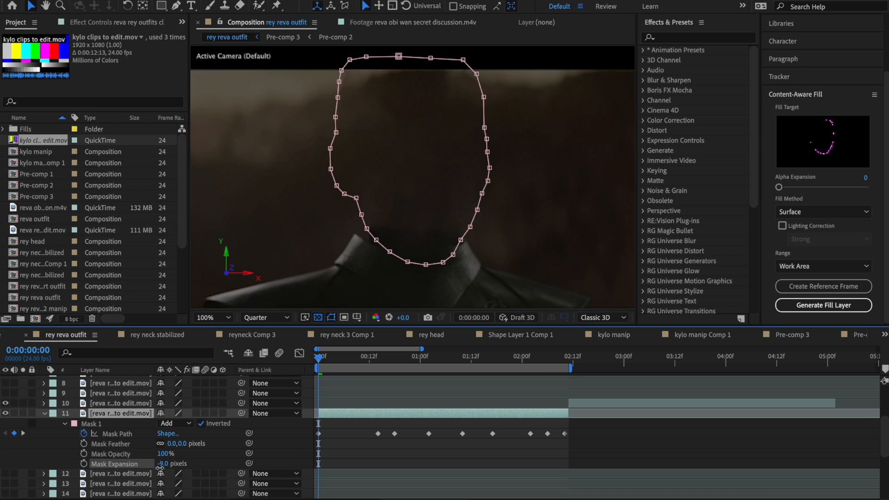
{"action": "left_click_drag", "start_coordinate": [173, 463], "coordinate": [167, 463]}
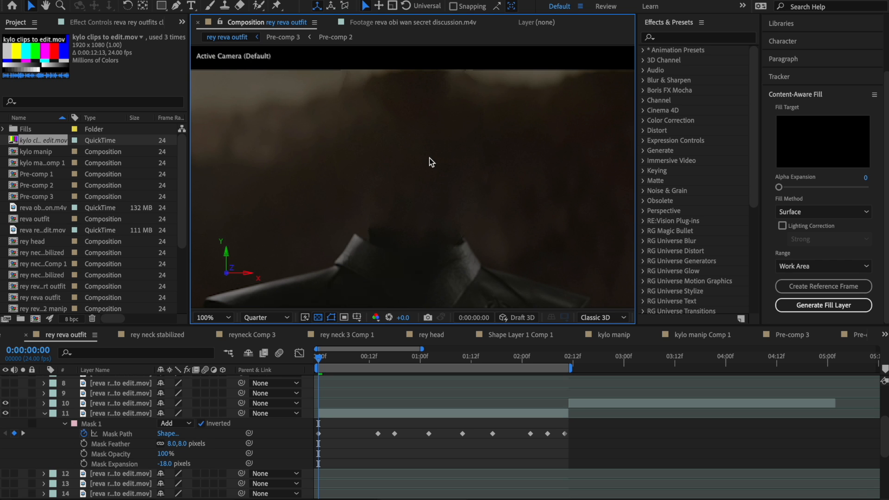
{"action": "left_click", "coordinate": [263, 317]}
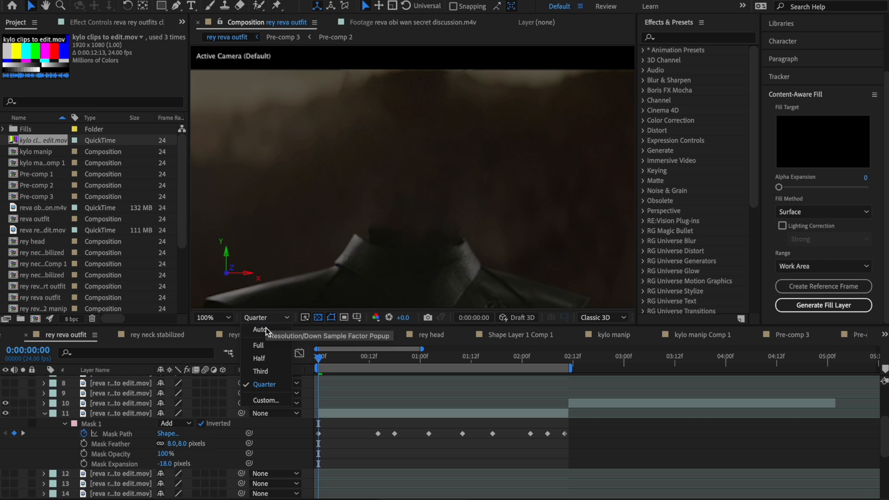
{"action": "left_click", "coordinate": [258, 345]}
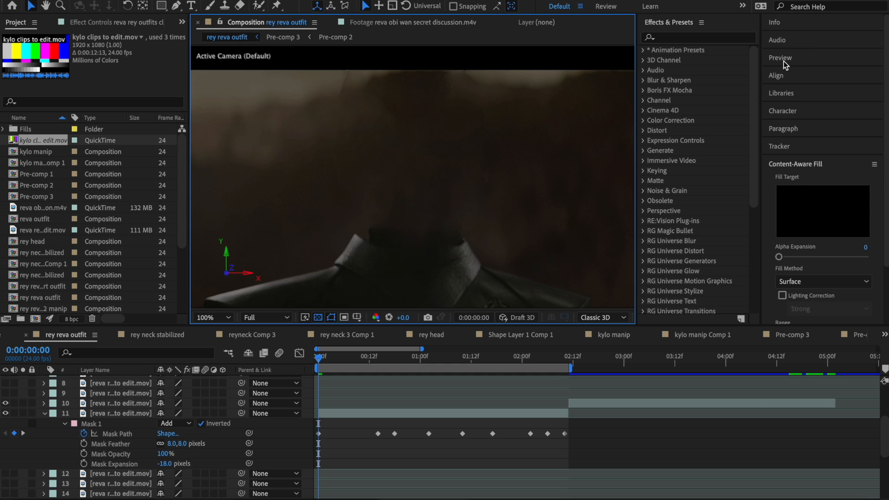
{"action": "left_click", "coordinate": [780, 57]}
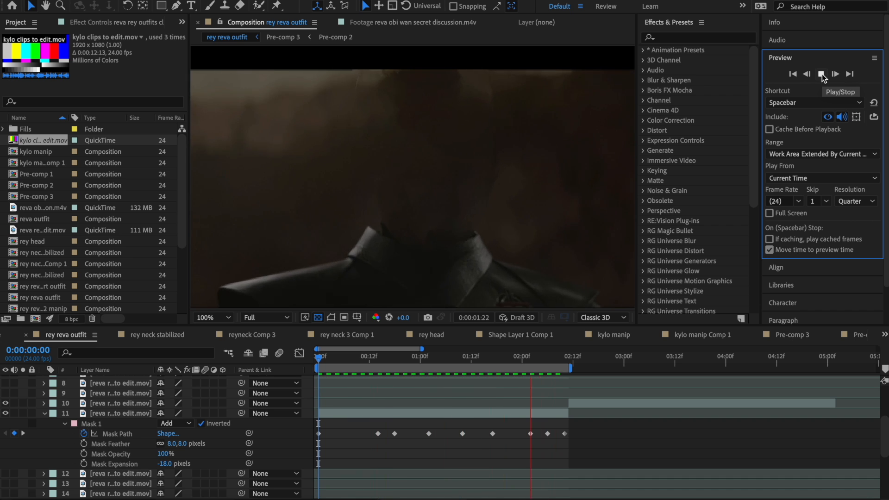
{"action": "left_click", "coordinate": [823, 74]}
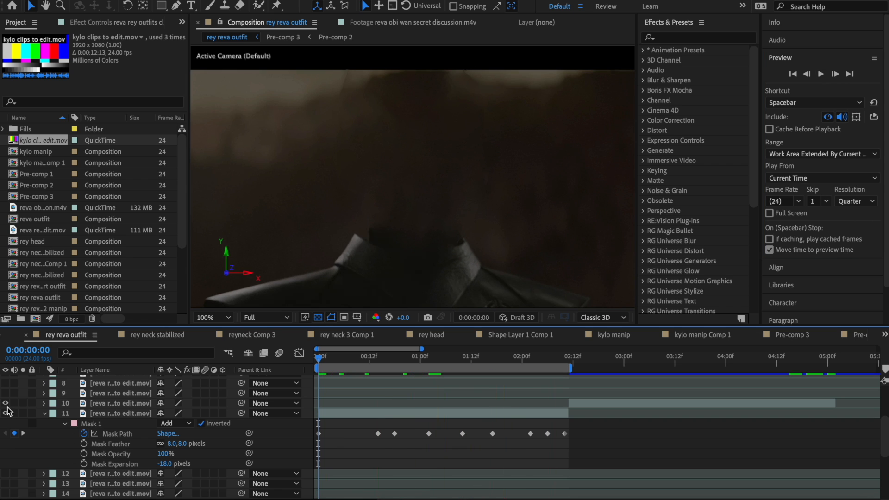
{"action": "mouse_move", "coordinate": [349, 421]}
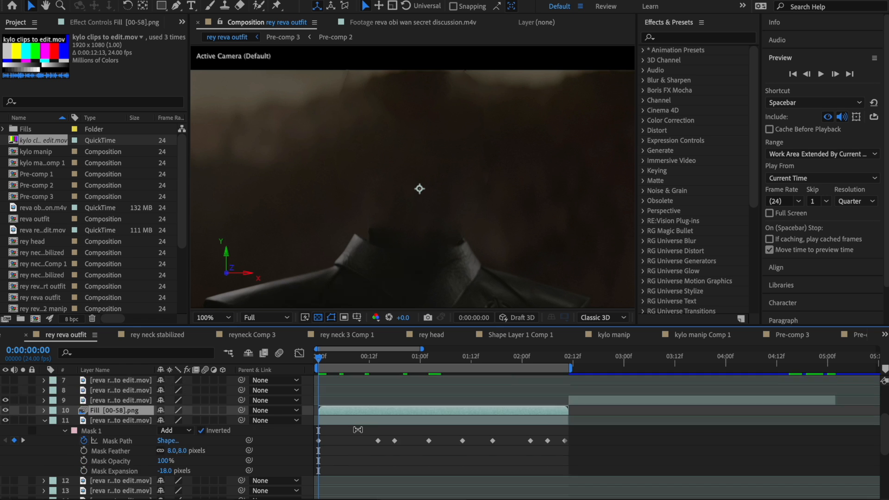
Toggle layer visibility to compare, then rename the untouched Reva layer 'original clip'
{"action": "scroll", "scroll_direction": "down", "scroll_amount": 3}
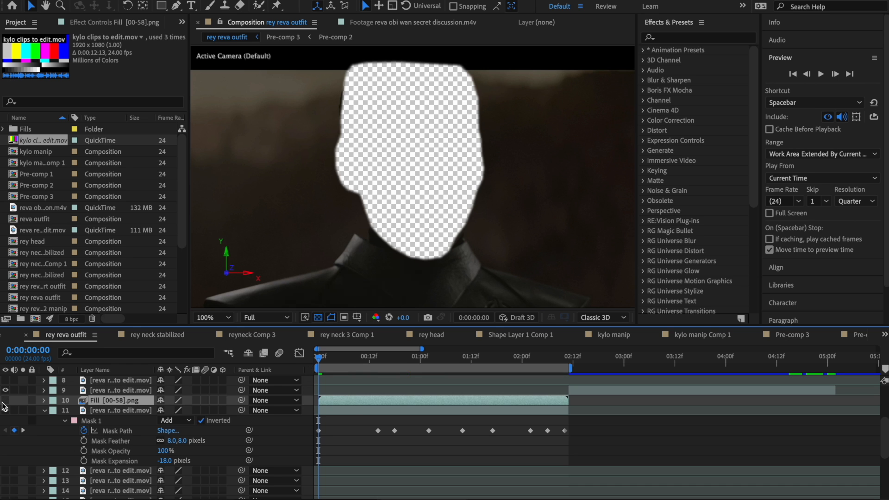
{"action": "left_click", "coordinate": [119, 410]}
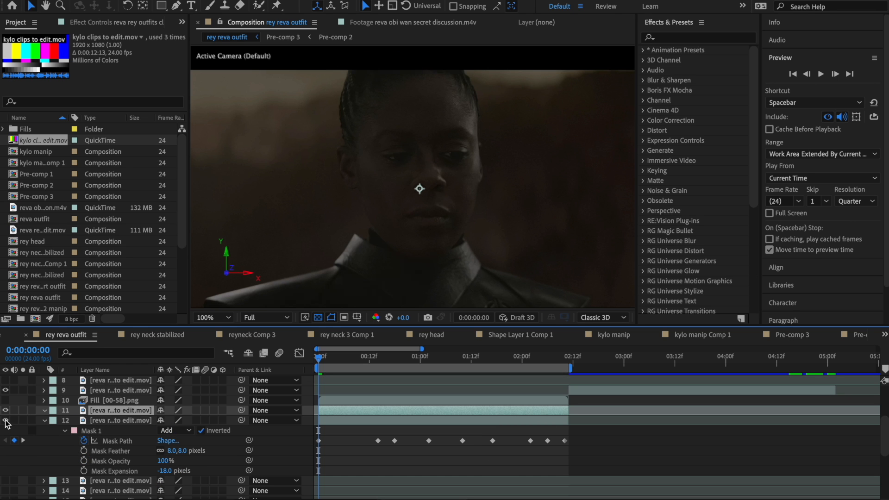
{"action": "left_click", "coordinate": [120, 420]}
{"action": "type", "text": "masked rev"}
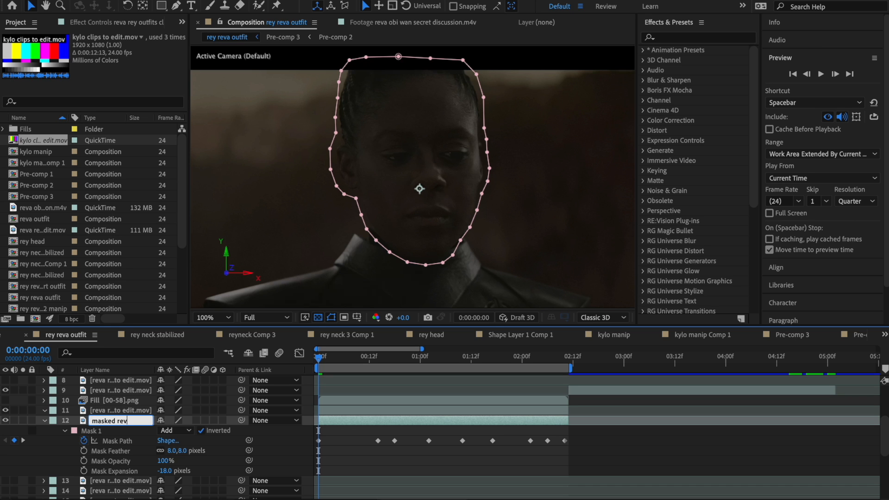
{"action": "left_click", "coordinate": [119, 400]}
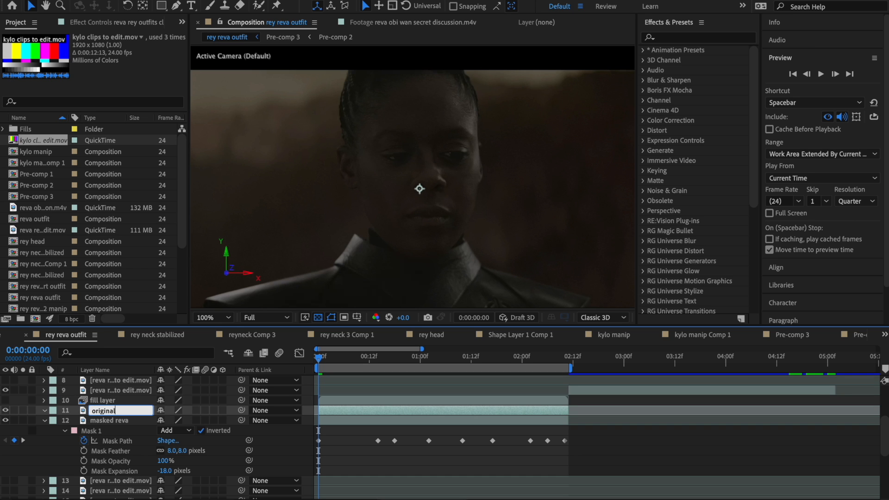
{"action": "type", "text": "clip"}
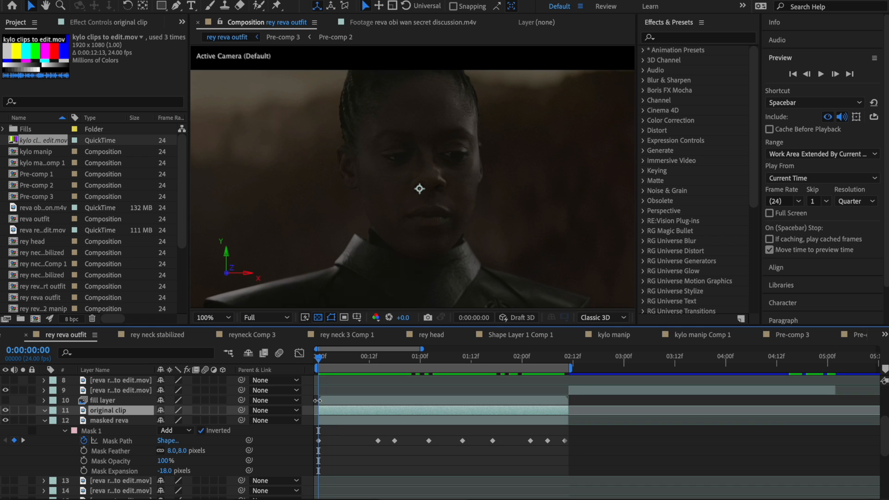
{"action": "mouse_move", "coordinate": [320, 357]}
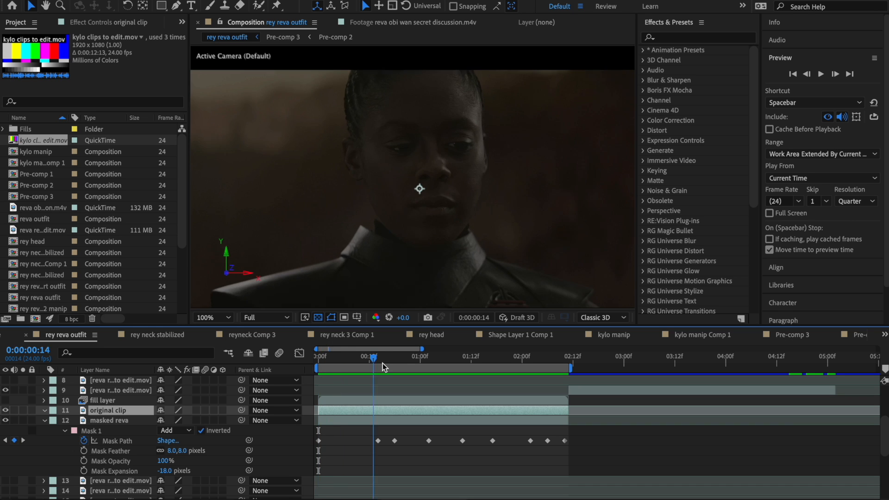
{"action": "left_click", "coordinate": [551, 359]}
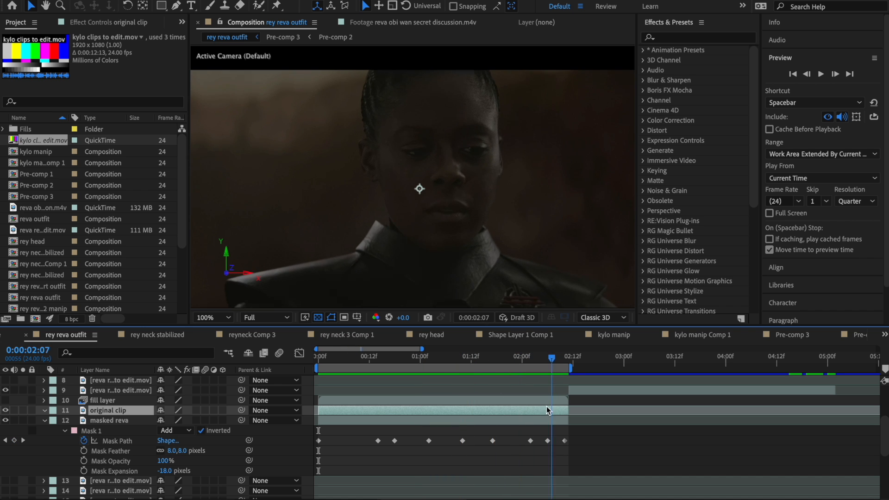
{"action": "left_click", "coordinate": [430, 356]}
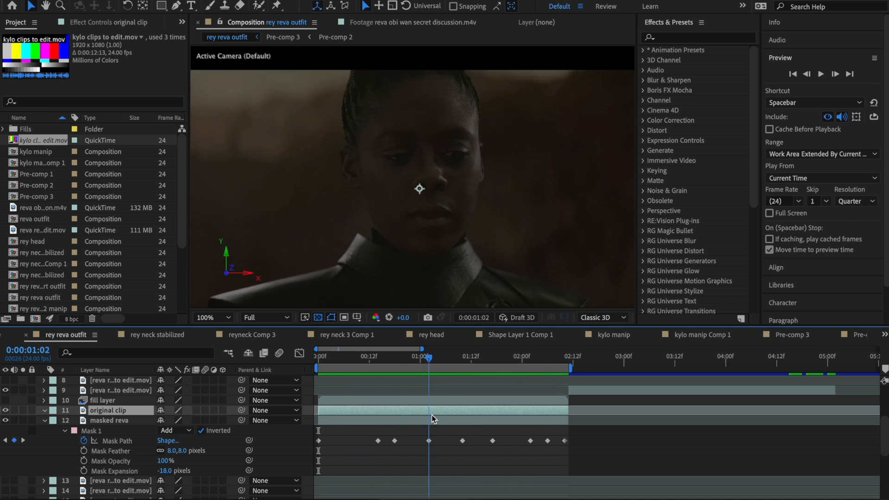
{"action": "left_click", "coordinate": [509, 356]}
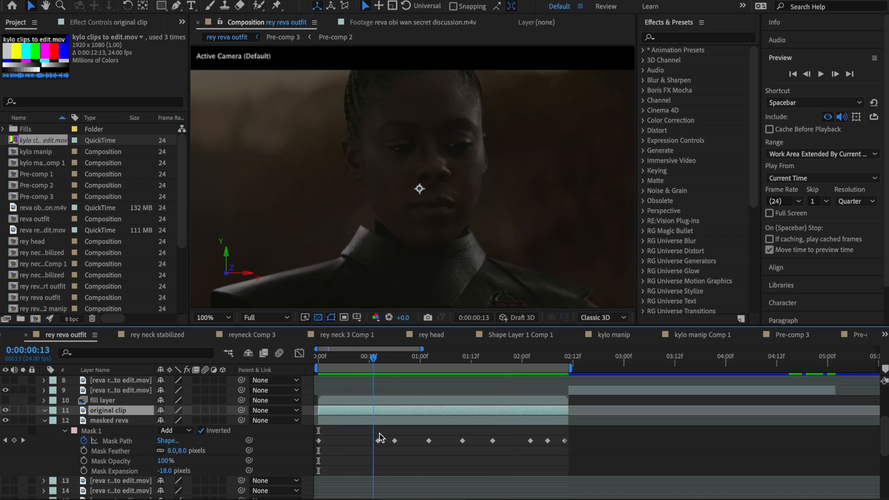
{"action": "left_click", "coordinate": [508, 357]}
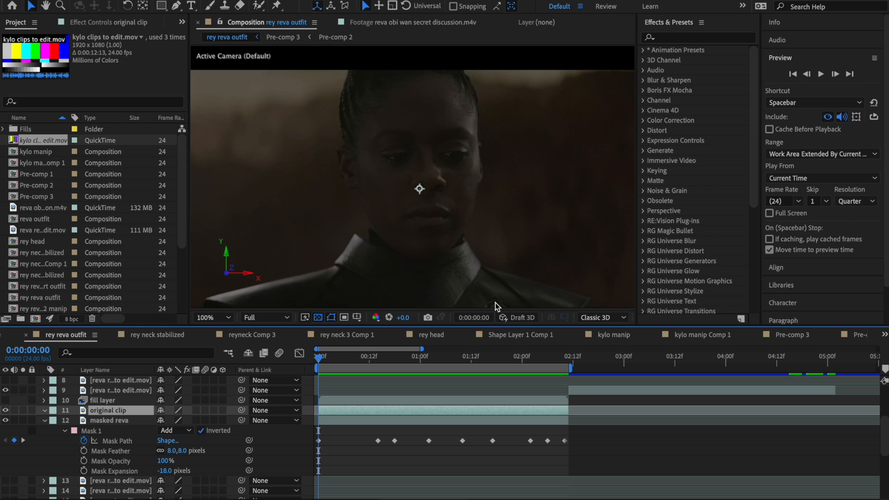
{"action": "mouse_move", "coordinate": [351, 418]}
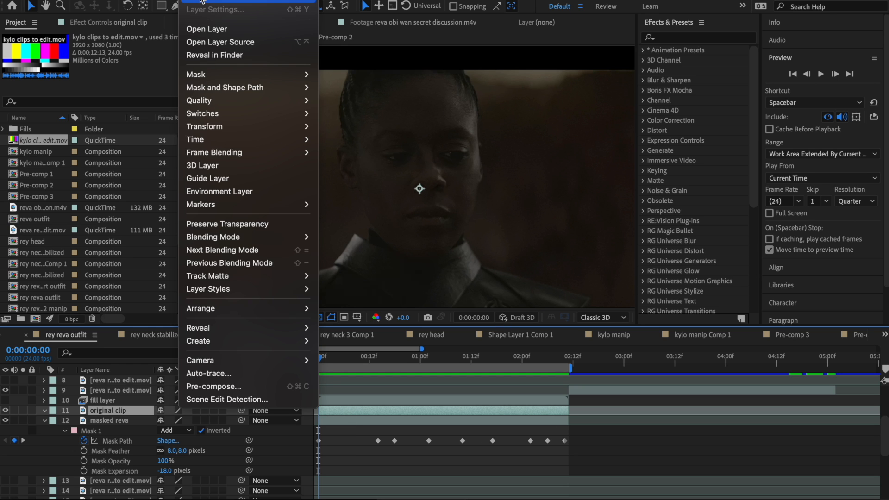
{"action": "mouse_move", "coordinate": [374, 74]}
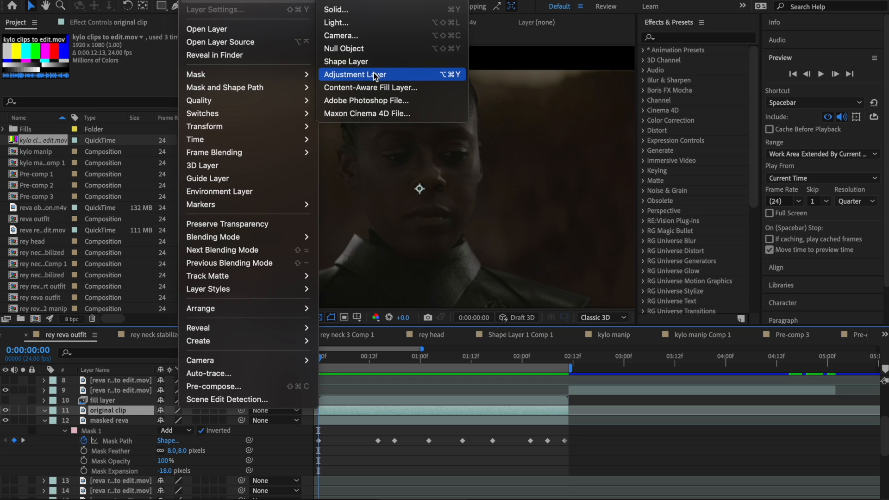
{"action": "mouse_move", "coordinate": [374, 49]}
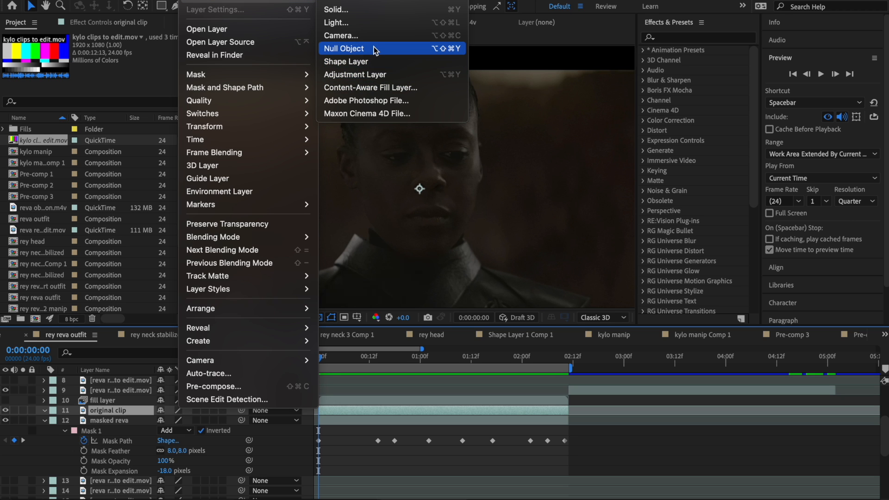
Add a Null Object and start Track Motion on the original clip
{"action": "left_click", "coordinate": [344, 48]}
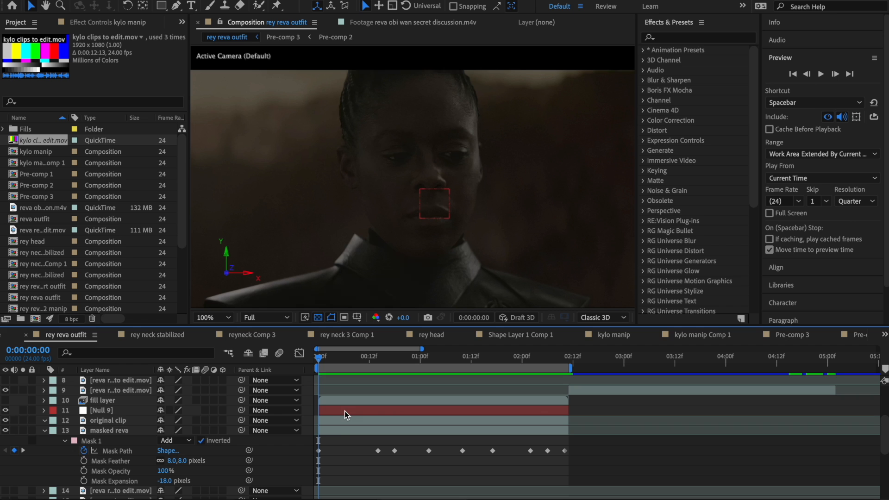
{"action": "left_click", "coordinate": [105, 420]}
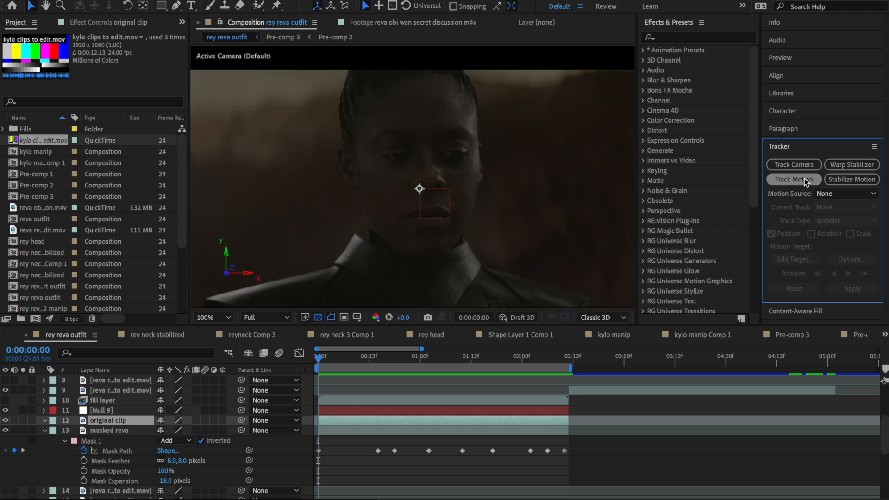
{"action": "left_click", "coordinate": [793, 179]}
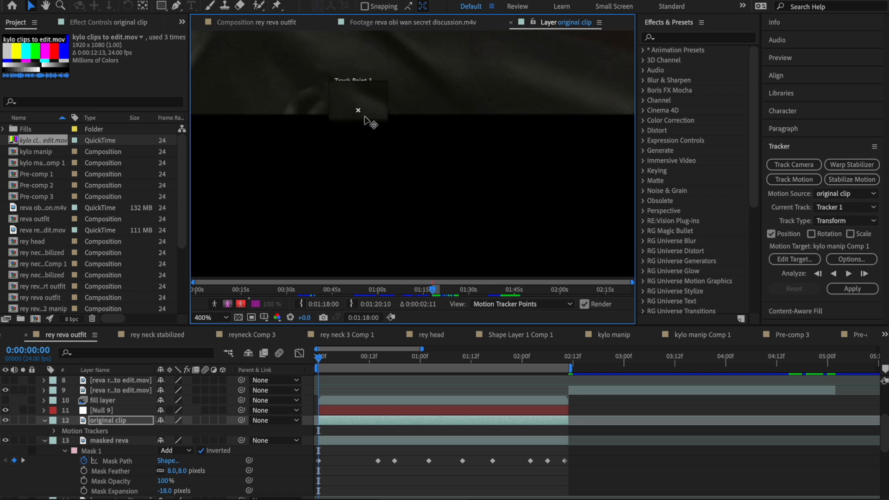
Place Track Point 1 over Reva's eye and enlarge its search area
{"action": "left_click_drag", "start_coordinate": [358, 111], "coordinate": [256, 62]}
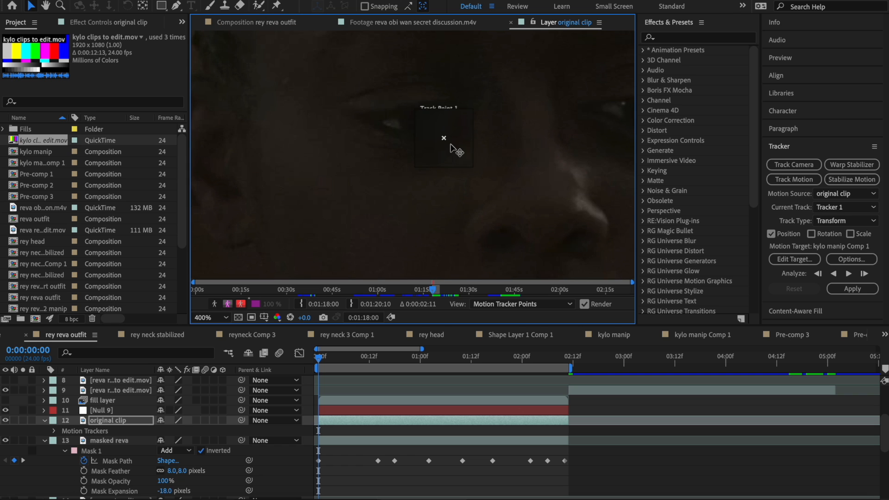
{"action": "left_click_drag", "start_coordinate": [444, 138], "coordinate": [534, 186]}
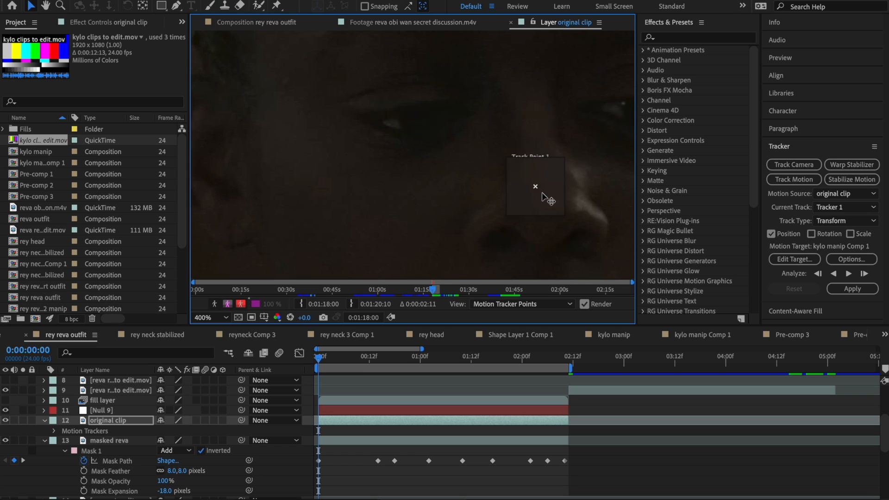
{"action": "left_click_drag", "start_coordinate": [535, 187], "coordinate": [389, 123]}
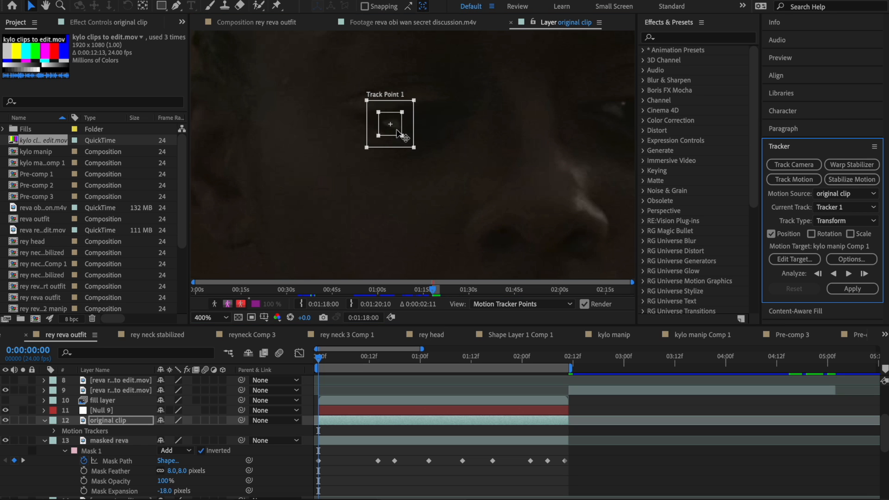
{"action": "left_click_drag", "start_coordinate": [414, 145], "coordinate": [435, 159]}
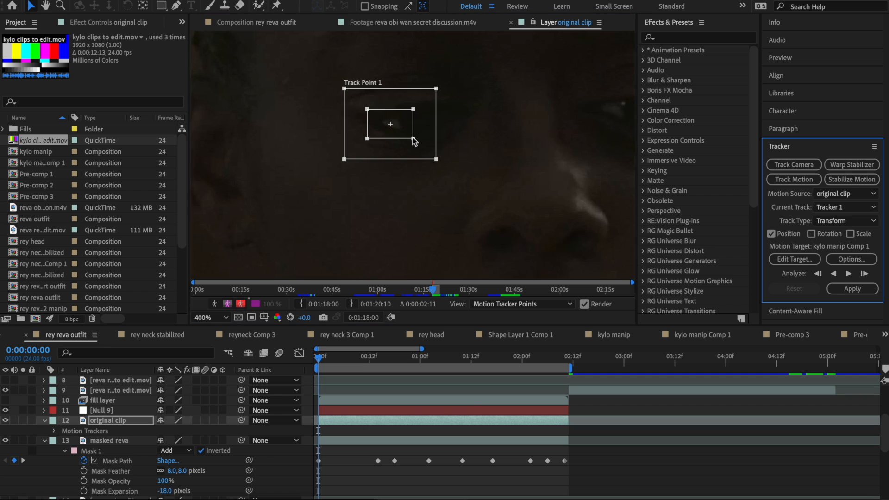
{"action": "mouse_move", "coordinate": [554, 190]}
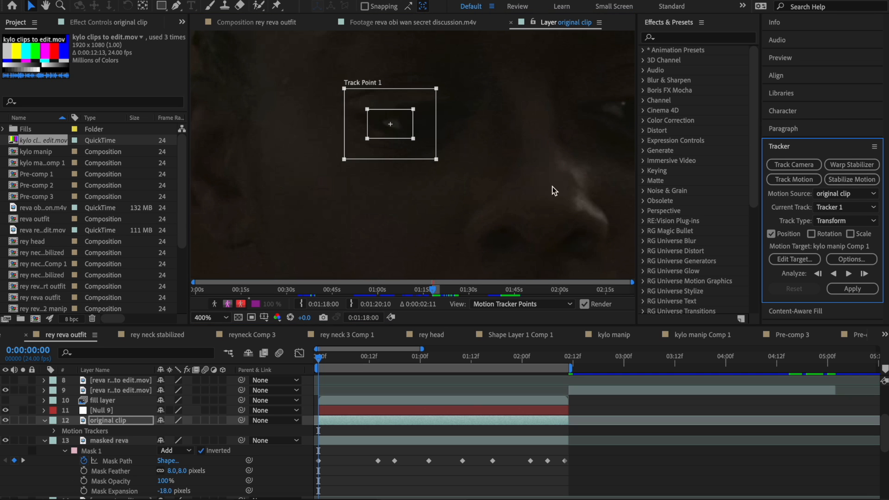
{"action": "mouse_move", "coordinate": [579, 214]}
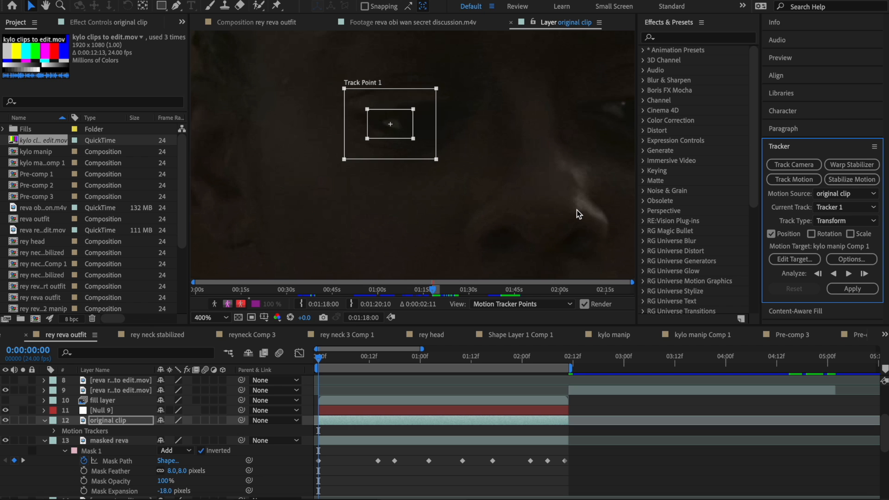
Set Null 9 as the motion target for the tracker
{"action": "left_click", "coordinate": [793, 259]}
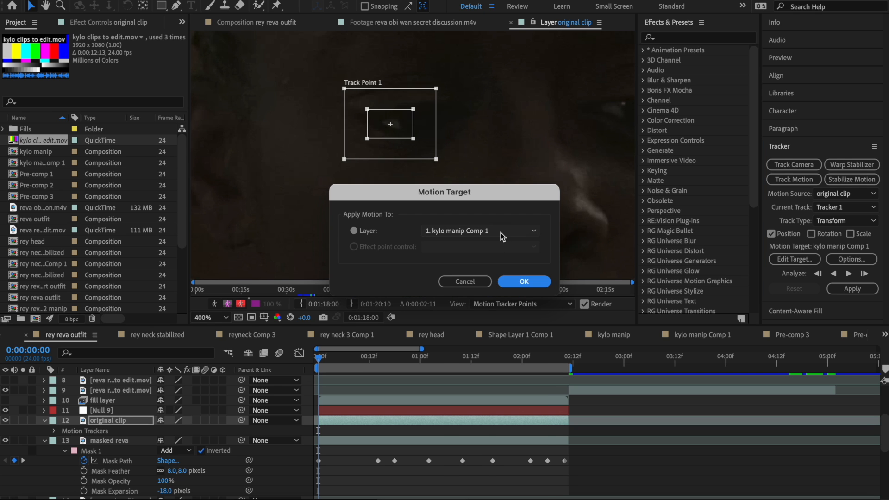
{"action": "left_click", "coordinate": [480, 231]}
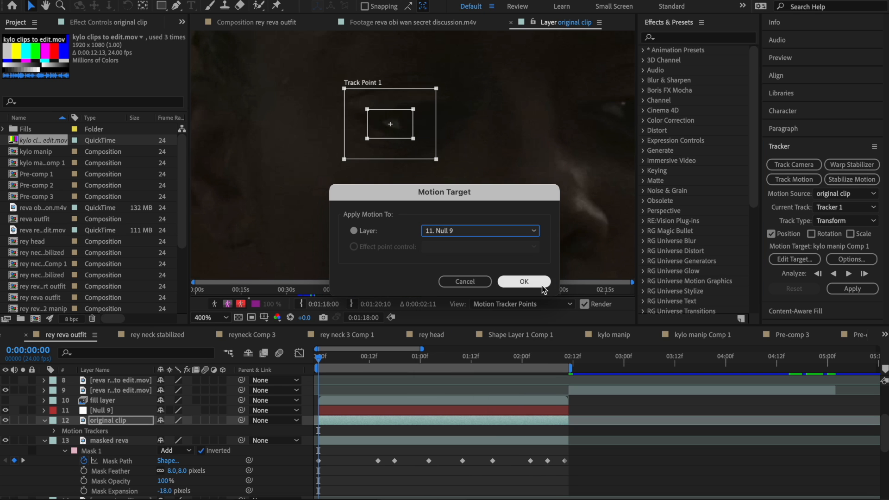
{"action": "left_click", "coordinate": [523, 282]}
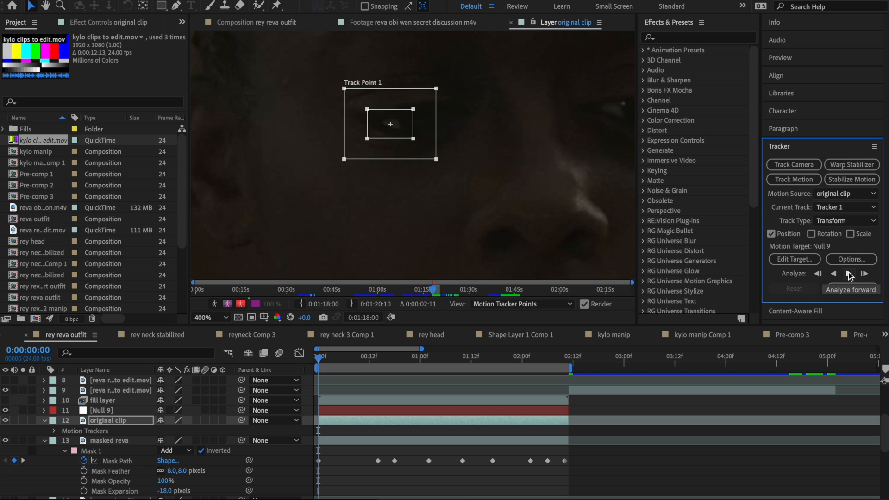
Analyze the eye track forward and apply it to Null 9 in X and Y
{"action": "left_click", "coordinate": [866, 274]}
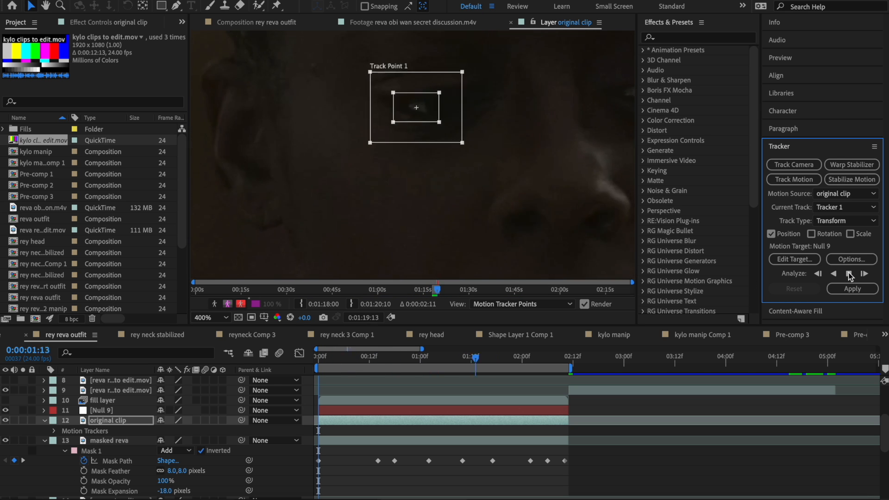
{"action": "left_click", "coordinate": [866, 273]}
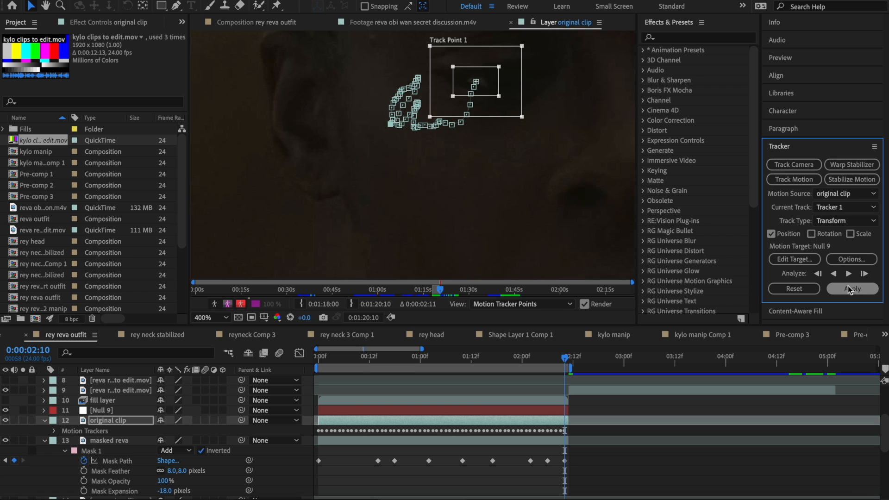
{"action": "left_click", "coordinate": [852, 288]}
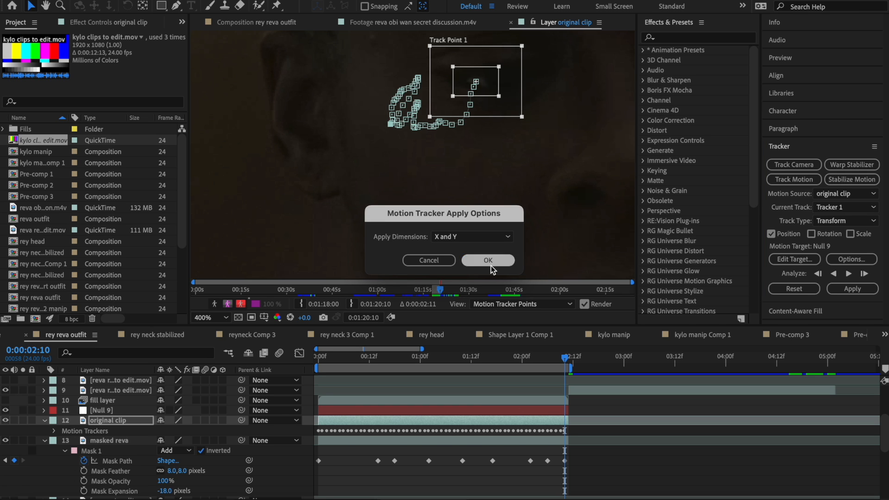
{"action": "left_click", "coordinate": [487, 260]}
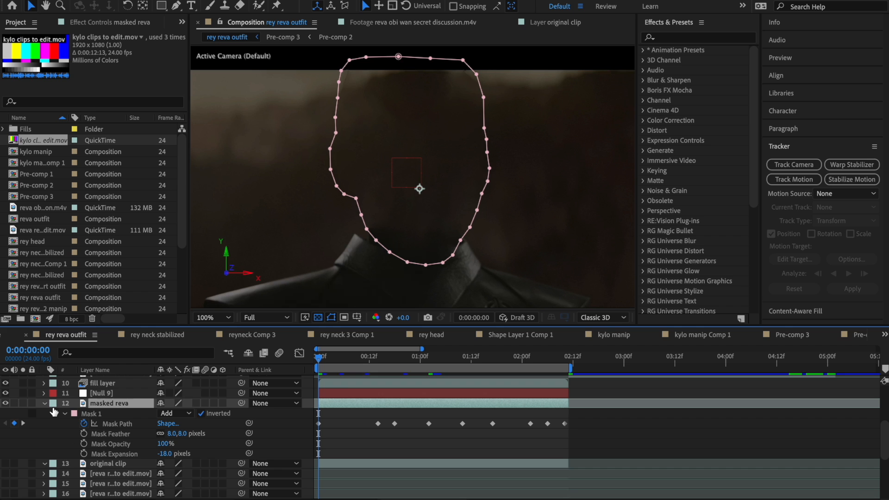
{"action": "mouse_move", "coordinate": [323, 363]}
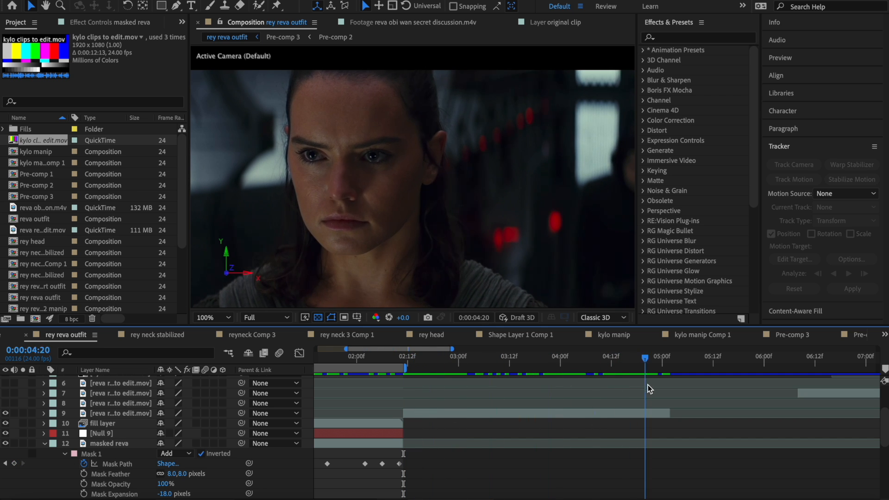
Move the playhead into Rey's shot and drag the work area over her clip
{"action": "left_click", "coordinate": [430, 356]}
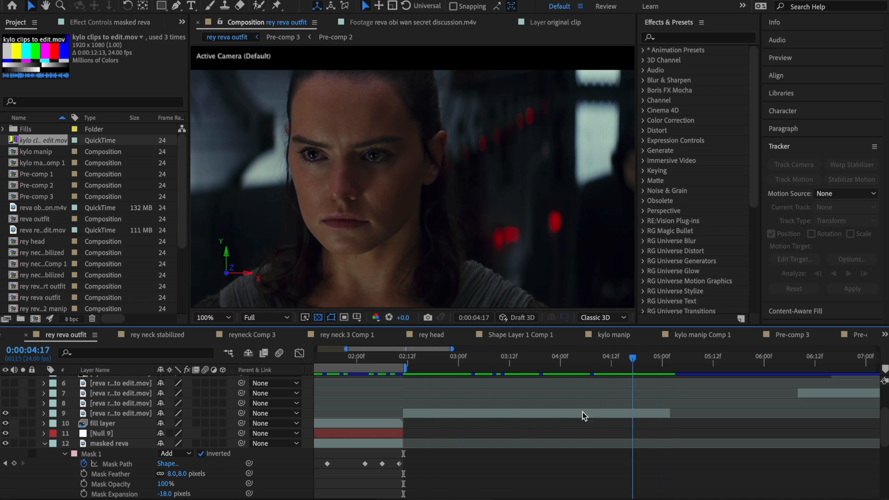
{"action": "left_click_drag", "start_coordinate": [632, 356], "coordinate": [467, 356]}
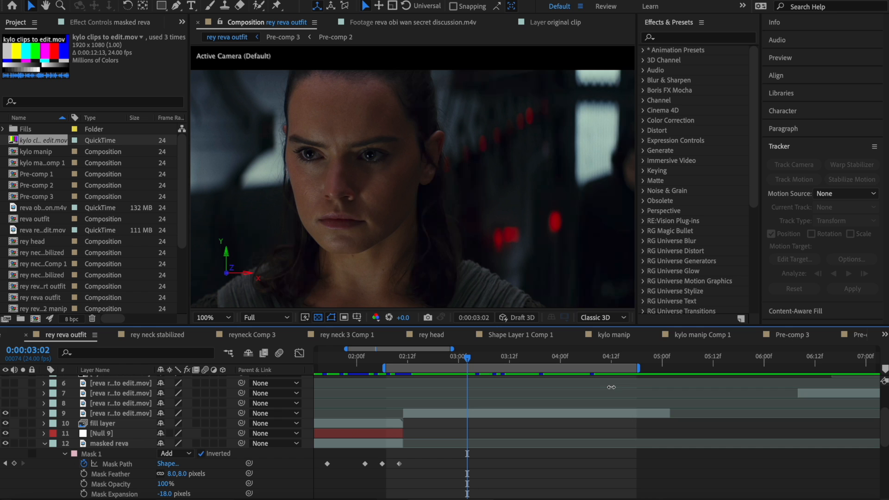
{"action": "left_click_drag", "start_coordinate": [641, 369], "coordinate": [655, 368]}
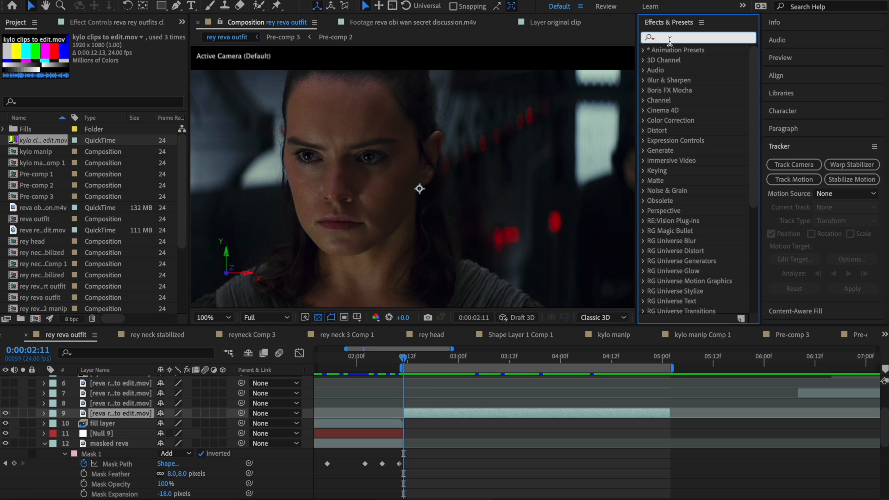
Search 'mocha', apply Mocha AE to Rey's clip, and launch the Mocha interface
{"action": "type", "text": "mocha"}
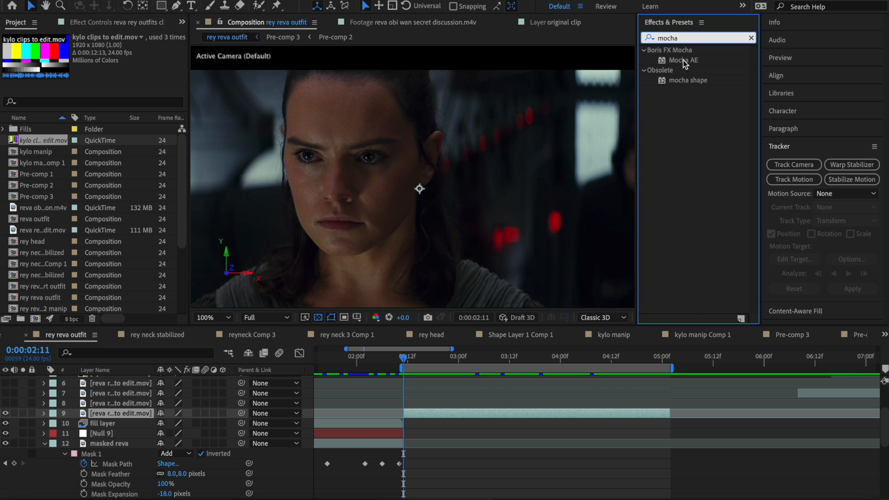
{"action": "double_click", "coordinate": [684, 60]}
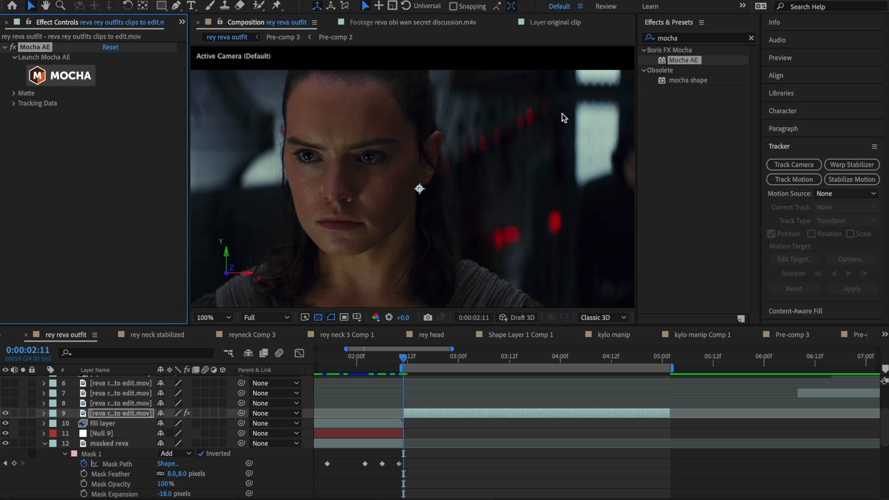
{"action": "left_click", "coordinate": [61, 75]}
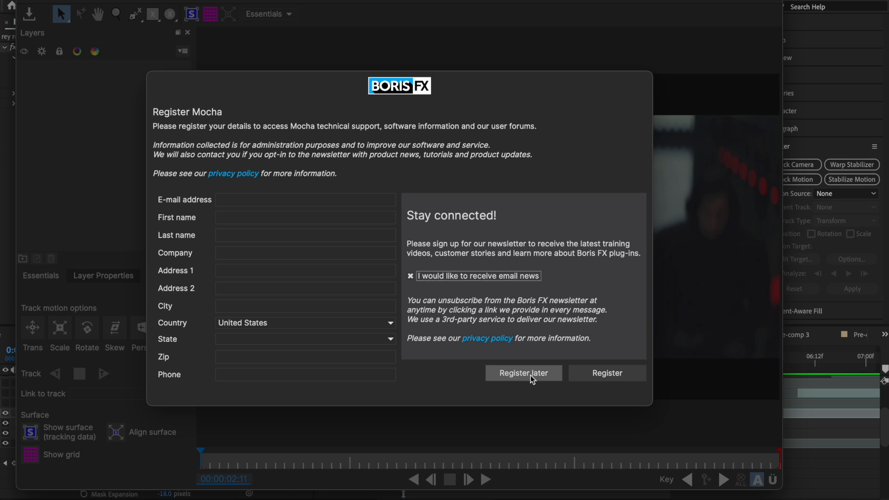
Dismiss Mocha's prompts, draw a shape around the chin and neck, name it neck
{"action": "left_click", "coordinate": [523, 373]}
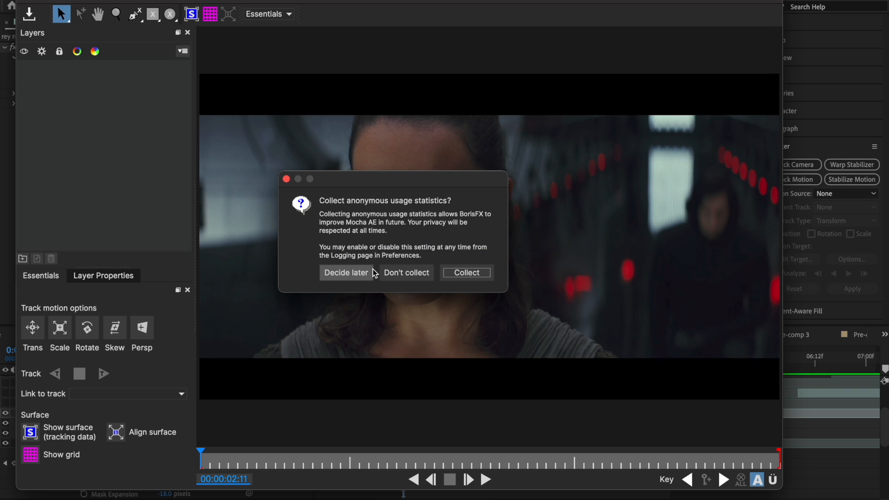
{"action": "left_click", "coordinate": [345, 272]}
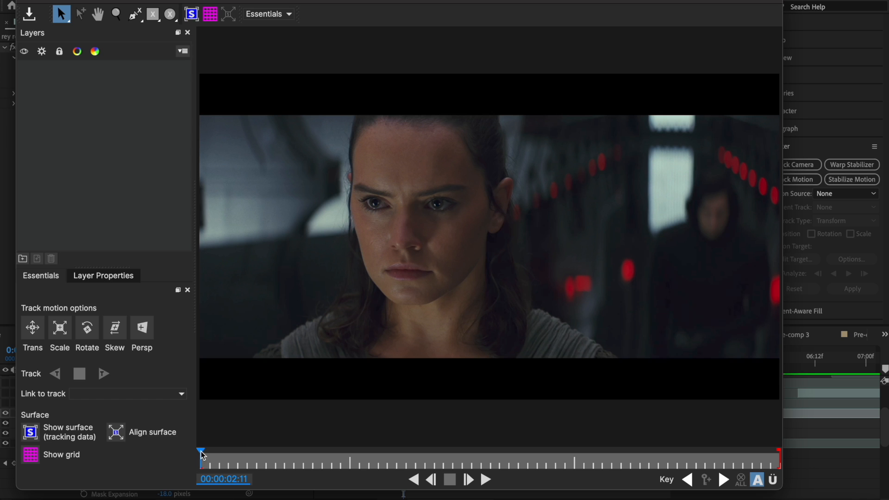
{"action": "mouse_move", "coordinate": [203, 455]}
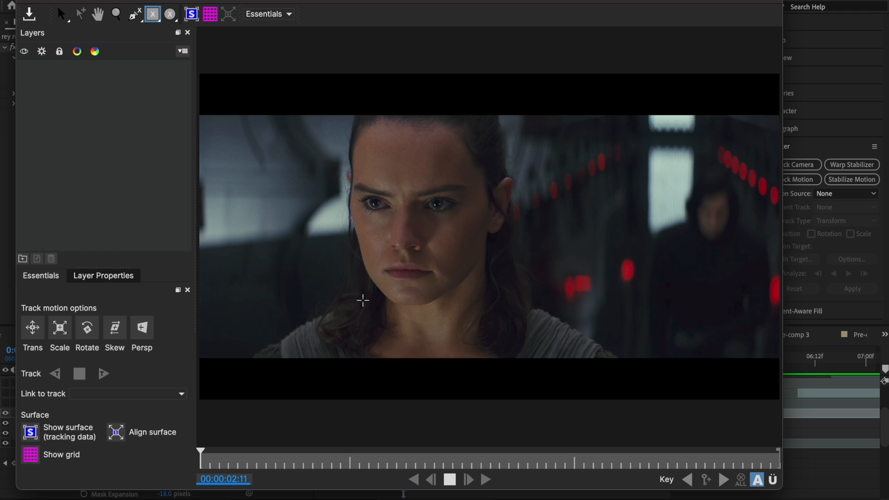
{"action": "left_click_drag", "start_coordinate": [363, 300], "coordinate": [499, 353]}
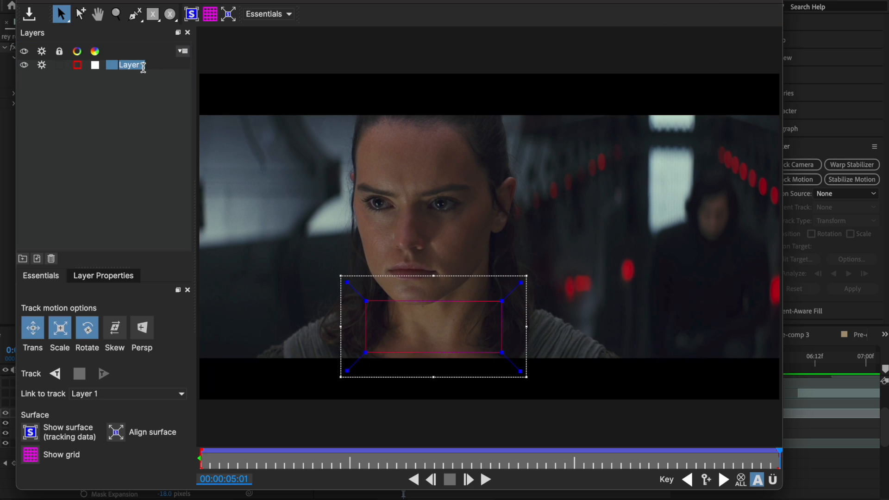
{"action": "type", "text": "neck"}
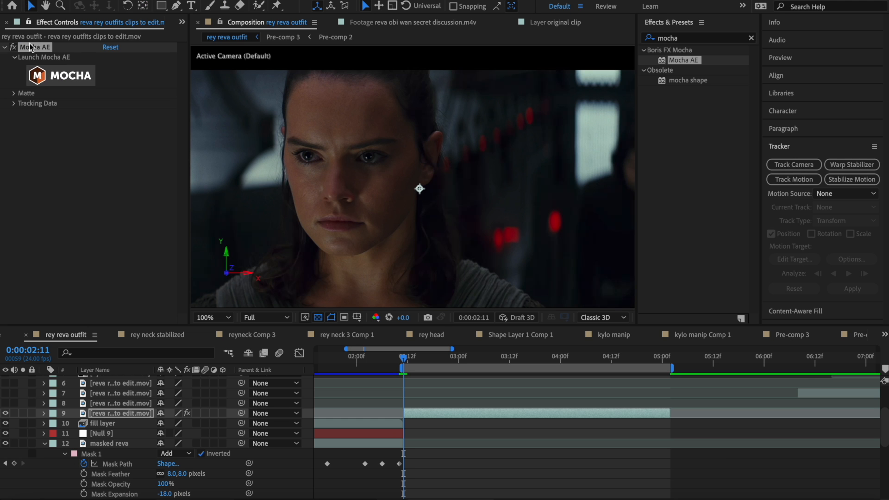
In Mocha Tracking Data, tick Invert and export Transform data to the rey layer
{"action": "left_click", "coordinate": [14, 104]}
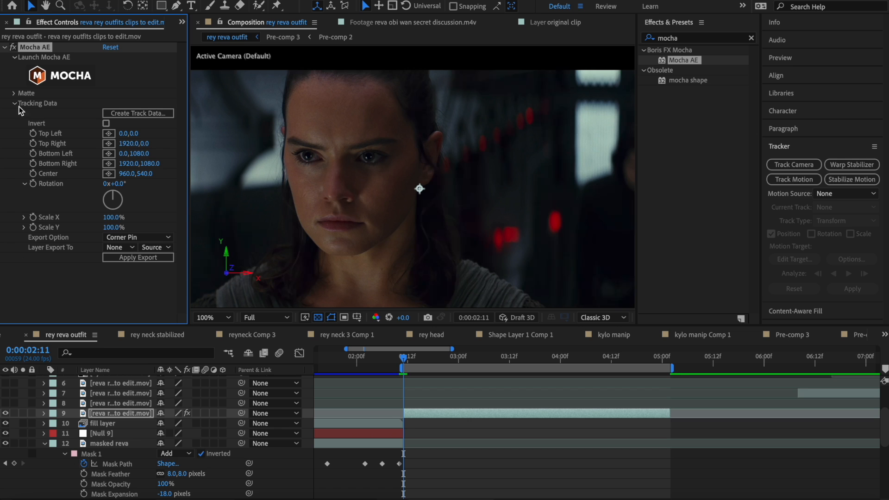
{"action": "mouse_move", "coordinate": [96, 128]}
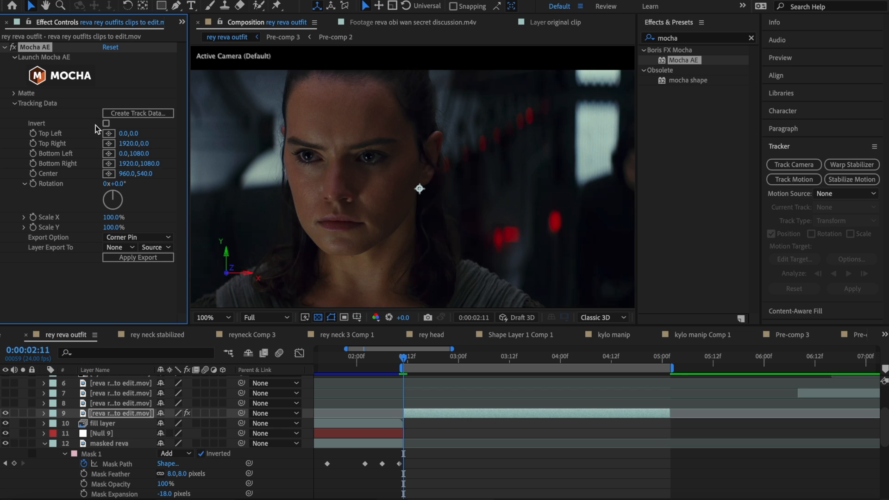
{"action": "left_click", "coordinate": [105, 124]}
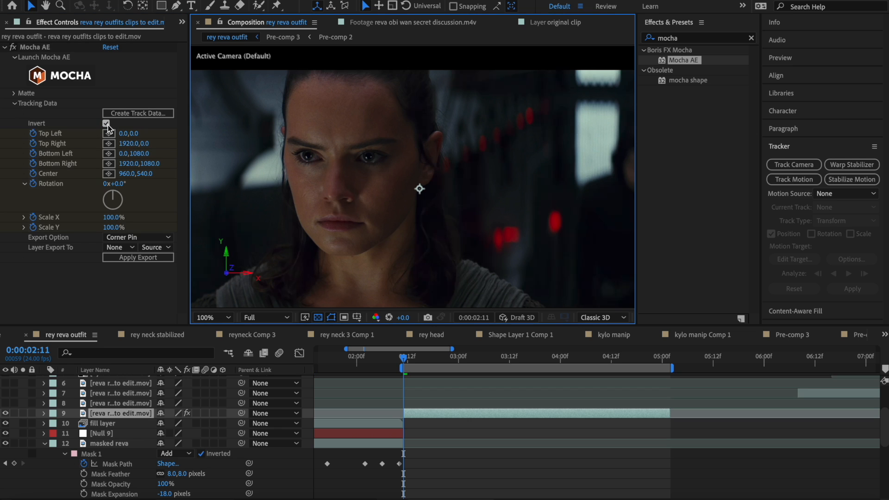
{"action": "left_click", "coordinate": [138, 237]}
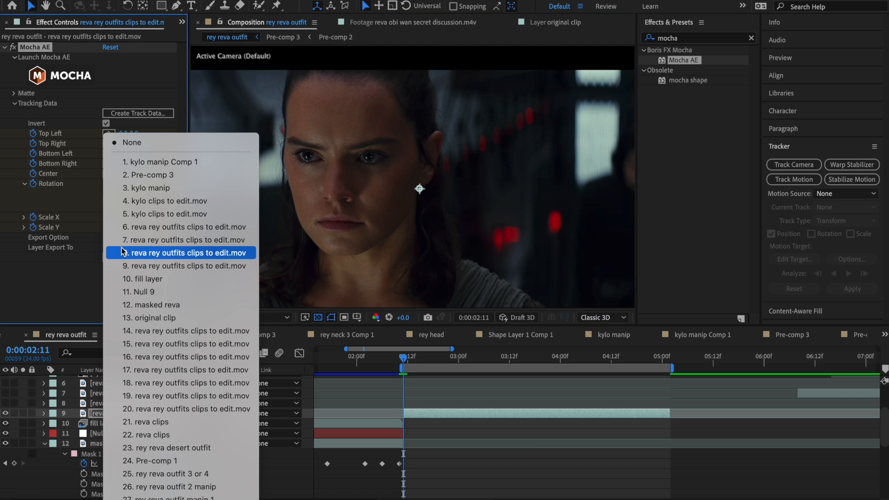
{"action": "left_click", "coordinate": [180, 253]}
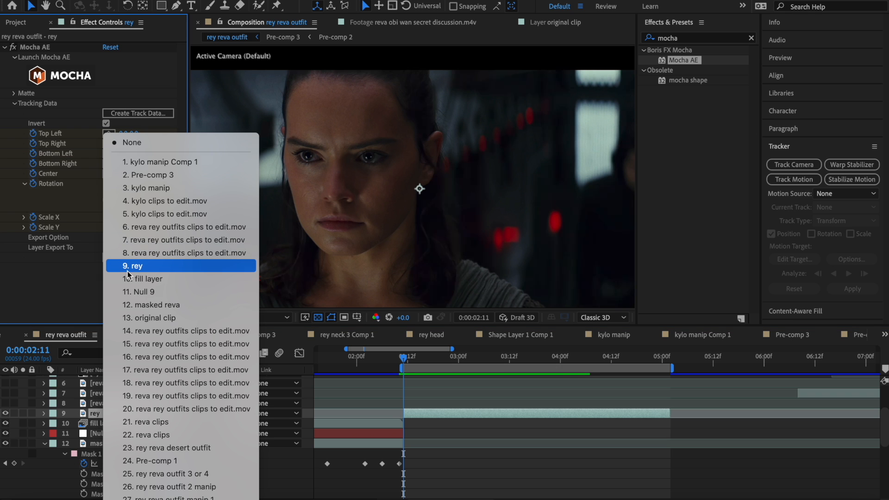
{"action": "left_click", "coordinate": [135, 265]}
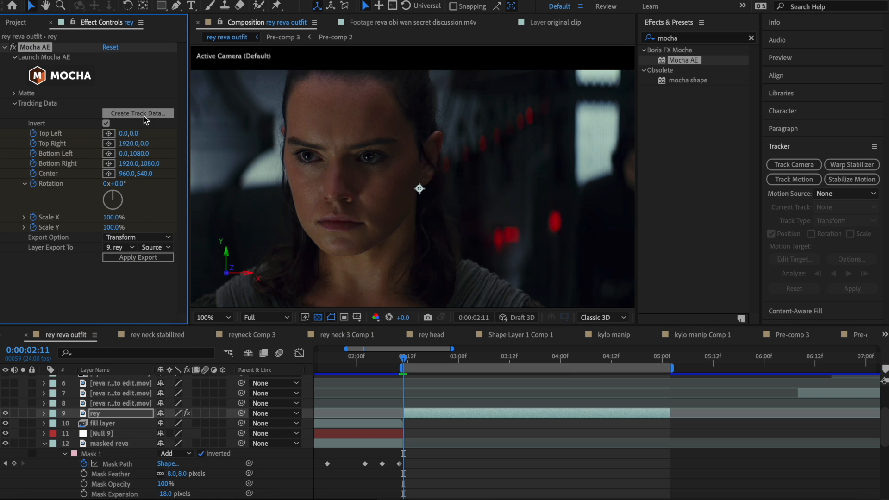
Create track data from the neck track and check it at a later frame
{"action": "left_click", "coordinate": [137, 113]}
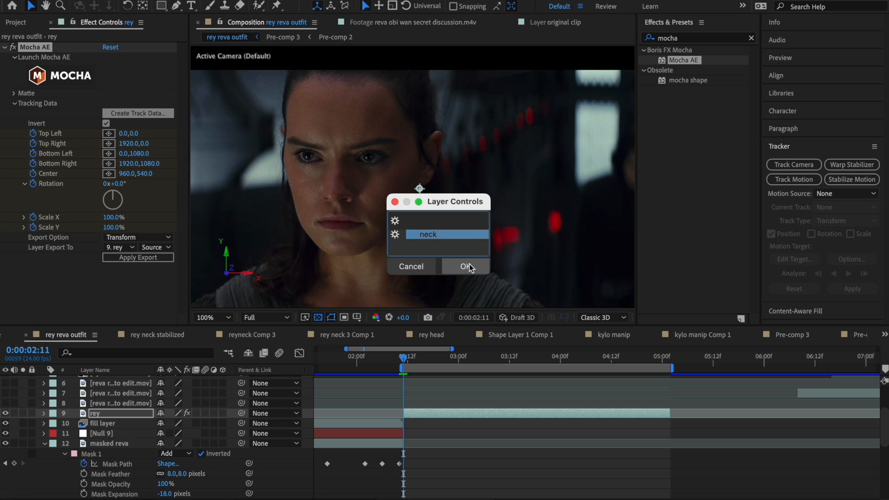
{"action": "left_click", "coordinate": [465, 267]}
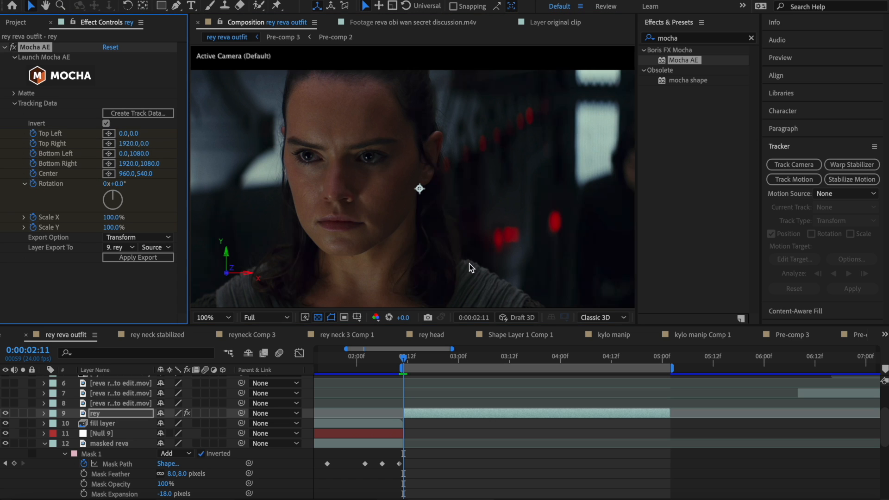
{"action": "left_click", "coordinate": [456, 364]}
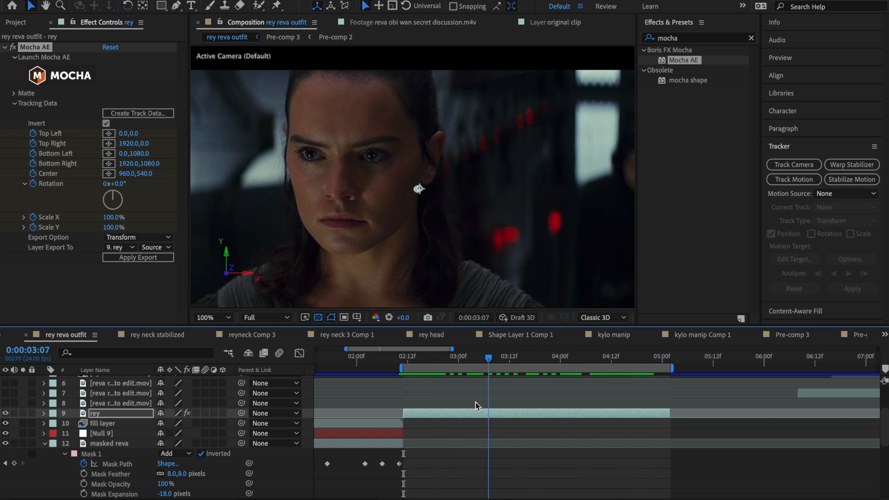
{"action": "left_click", "coordinate": [650, 356]}
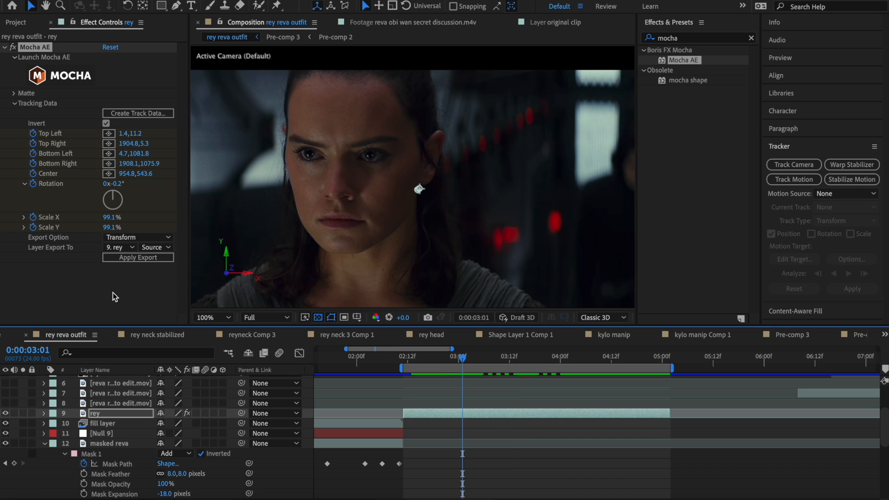
{"action": "left_click", "coordinate": [409, 364]}
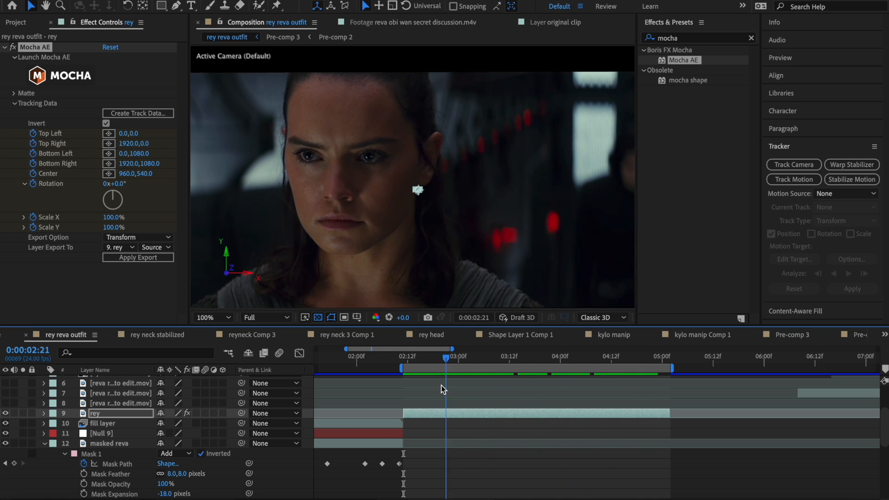
Scrub through the tracked frames to check the neck-stabilized rey layer
{"action": "left_click", "coordinate": [514, 356]}
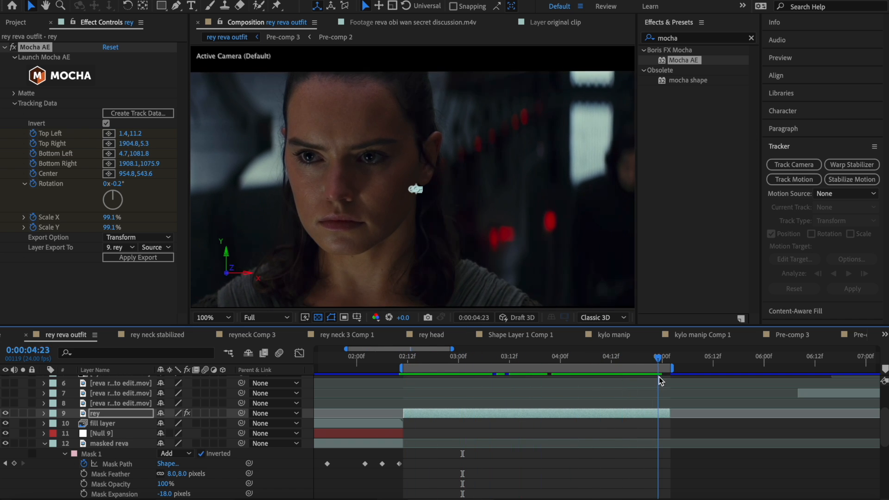
{"action": "left_click", "coordinate": [443, 356]}
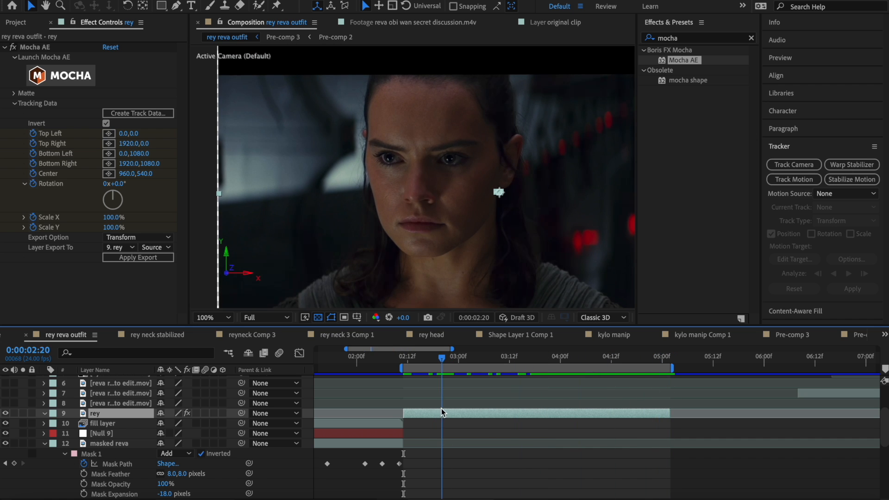
{"action": "left_click_drag", "start_coordinate": [442, 358], "coordinate": [416, 358]}
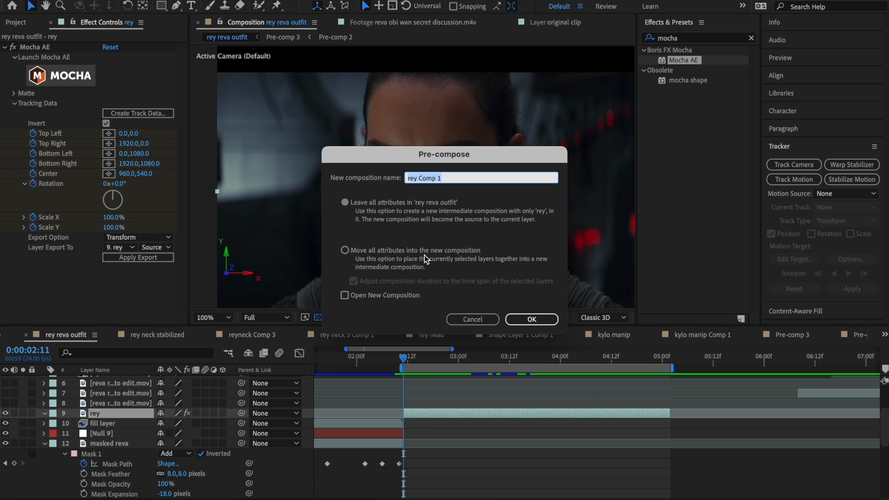
Pre-compose rey, moving all attributes into a new 'rey stabilized' composition
{"action": "left_click", "coordinate": [345, 202]}
{"action": "type", "text": "rey s"}
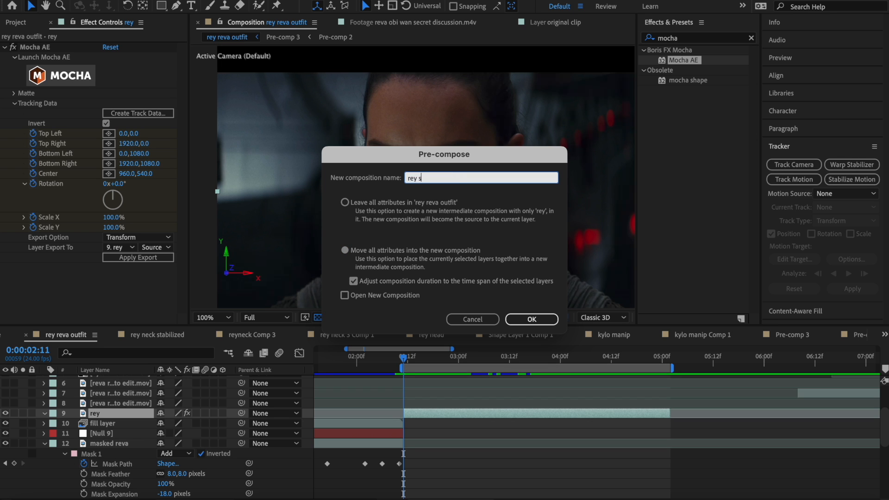
{"action": "left_click", "coordinate": [530, 319]}
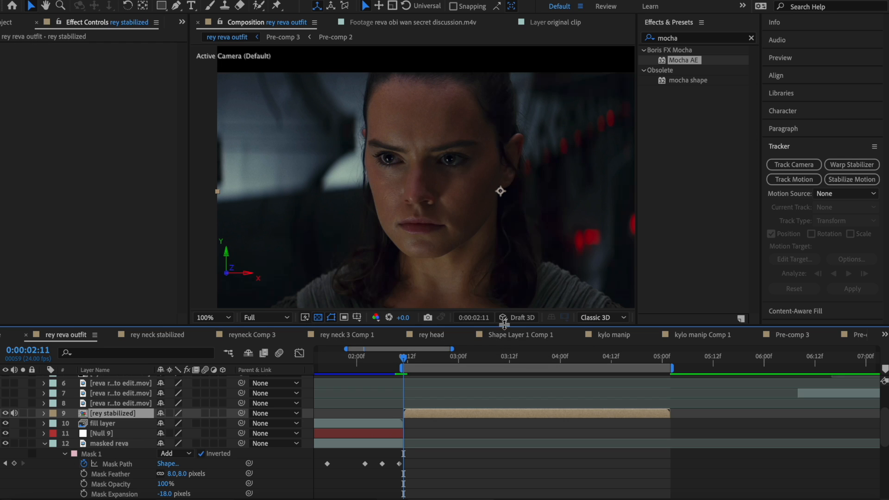
{"action": "mouse_move", "coordinate": [423, 419]}
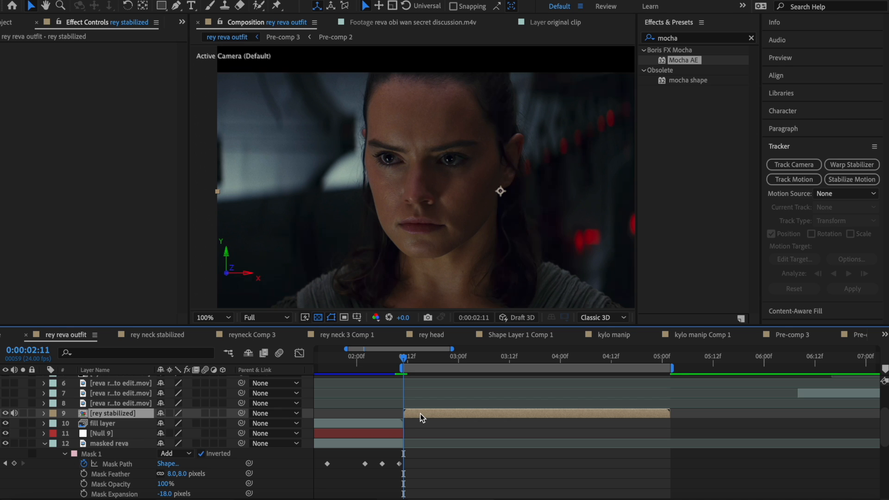
Roto Brush Rey's face in the rey stabilized layer and freeze the propagation
{"action": "left_click", "coordinate": [258, 6]}
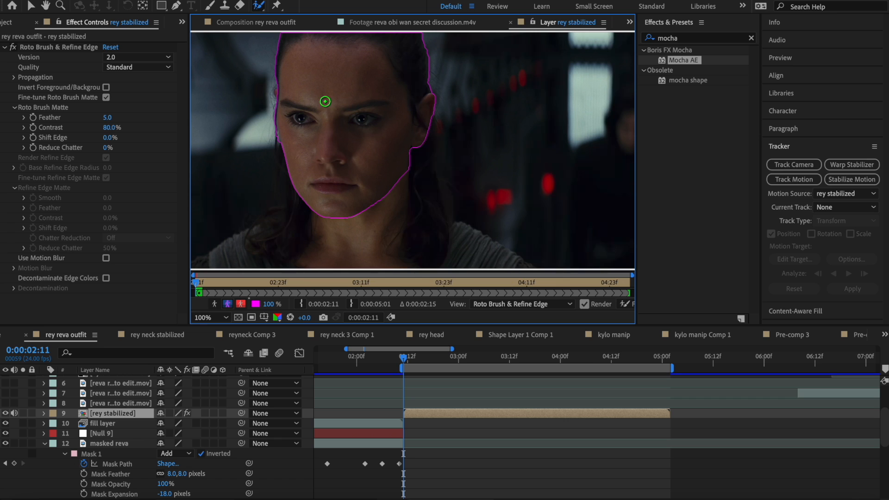
{"action": "left_click_drag", "start_coordinate": [325, 102], "coordinate": [391, 160]}
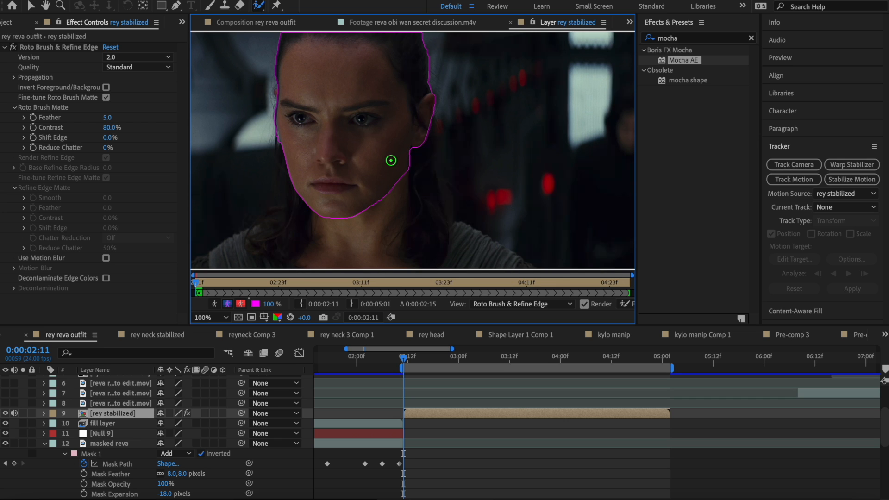
{"action": "mouse_move", "coordinate": [283, 88]}
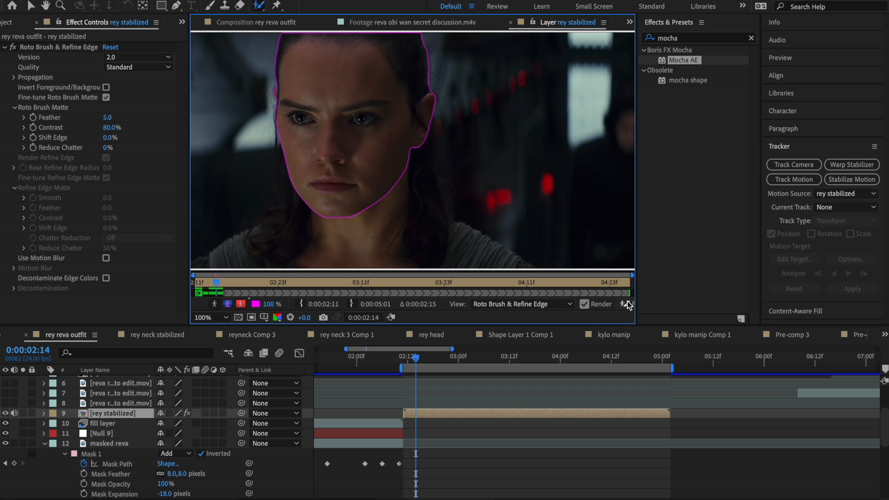
{"action": "left_click", "coordinate": [623, 305]}
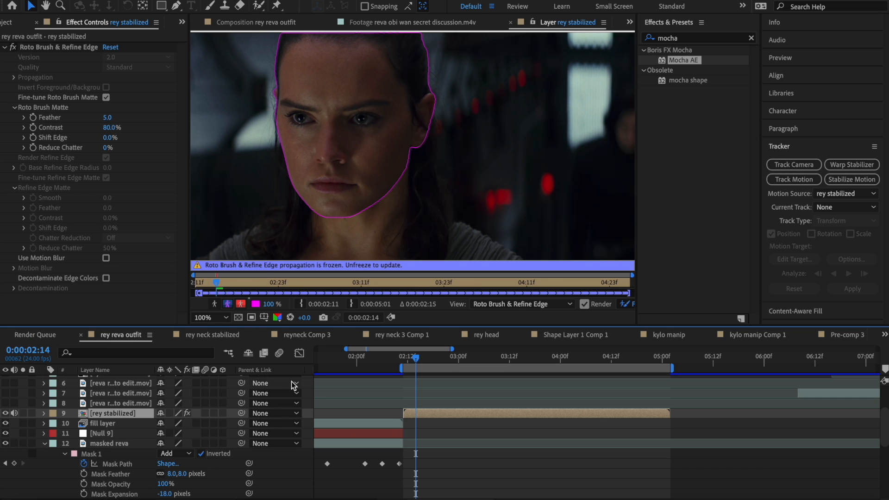
{"action": "mouse_move", "coordinate": [262, 31]}
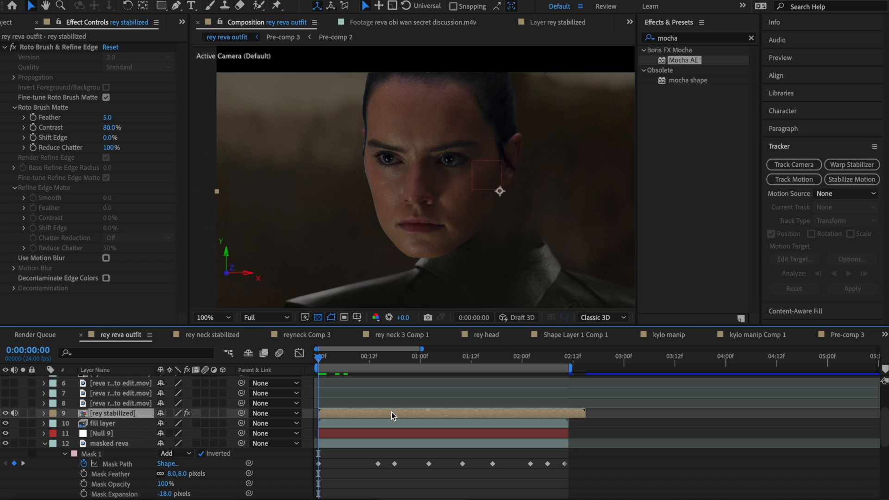
Unlink the face layer's scale and move rey stabilized to position 745, 580
{"action": "left_click", "coordinate": [43, 414]}
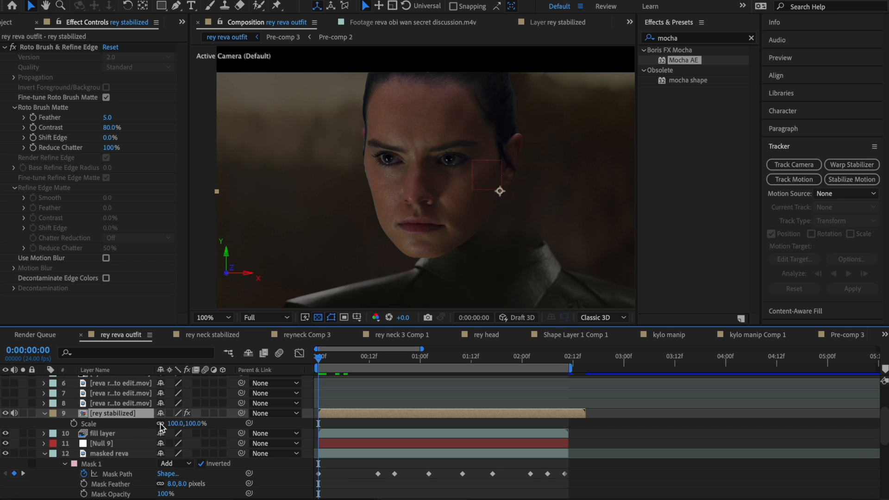
{"action": "left_click", "coordinate": [179, 424]}
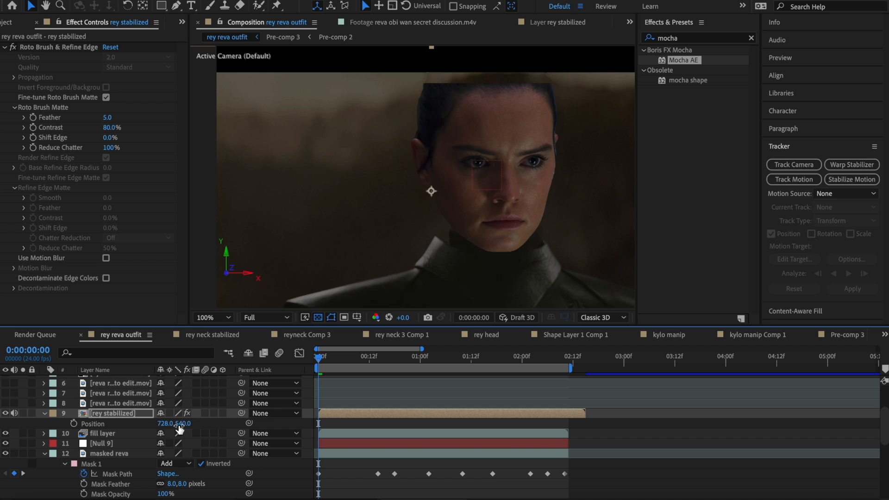
{"action": "left_click_drag", "start_coordinate": [174, 423], "coordinate": [184, 424]}
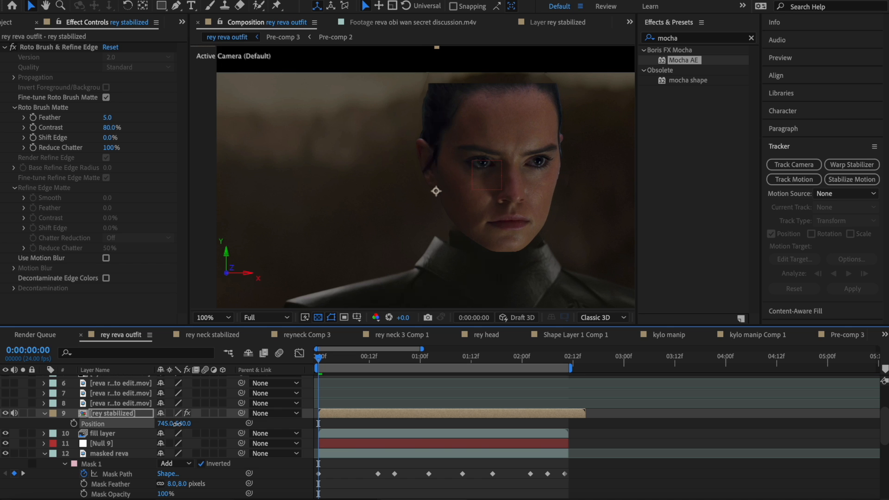
{"action": "left_click_drag", "start_coordinate": [173, 423], "coordinate": [169, 426]}
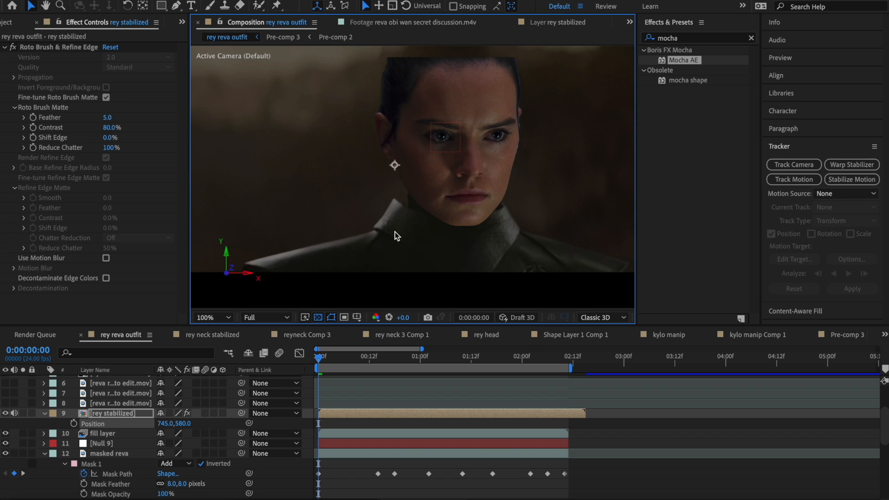
{"action": "mouse_move", "coordinate": [264, 343]}
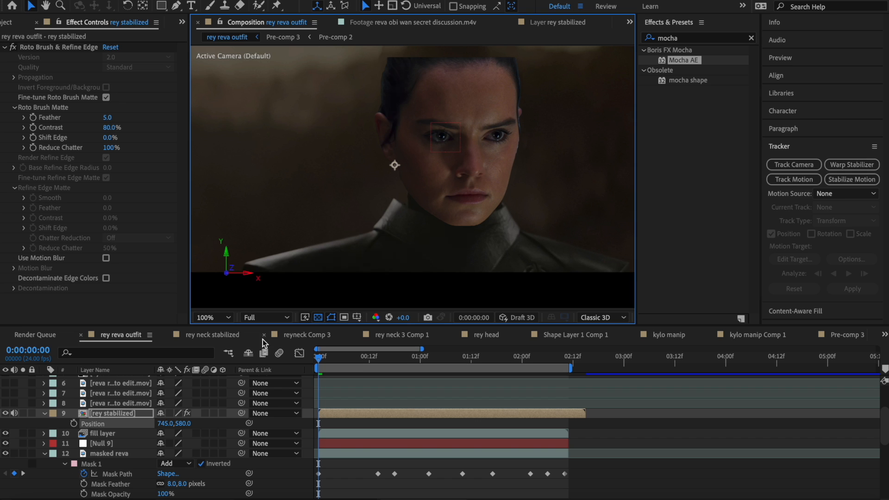
{"action": "mouse_move", "coordinate": [241, 412]}
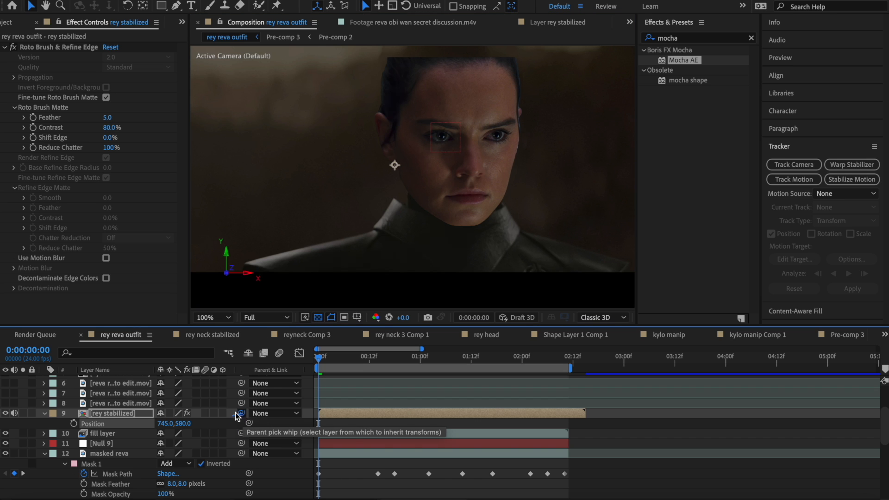
{"action": "mouse_move", "coordinate": [241, 419]}
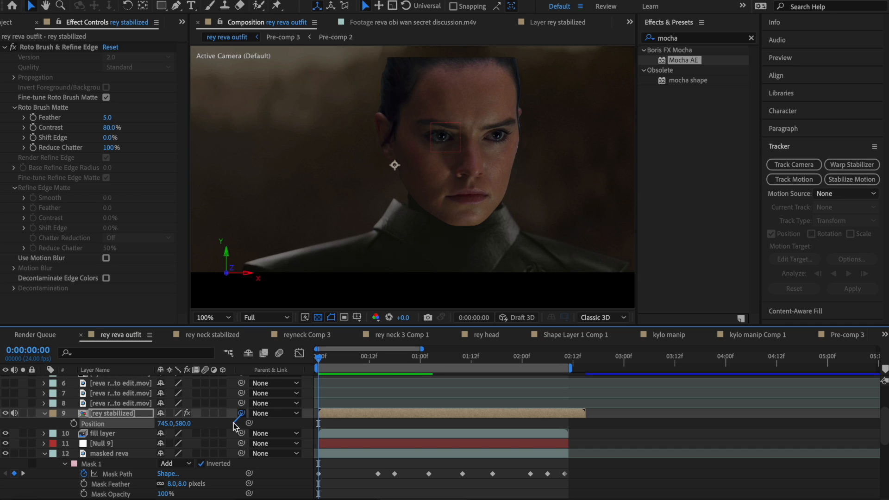
Pick-whip rey stabilized to Null 9, then scrub and zoom the viewer to verify
{"action": "left_click_drag", "start_coordinate": [242, 423], "coordinate": [123, 442]}
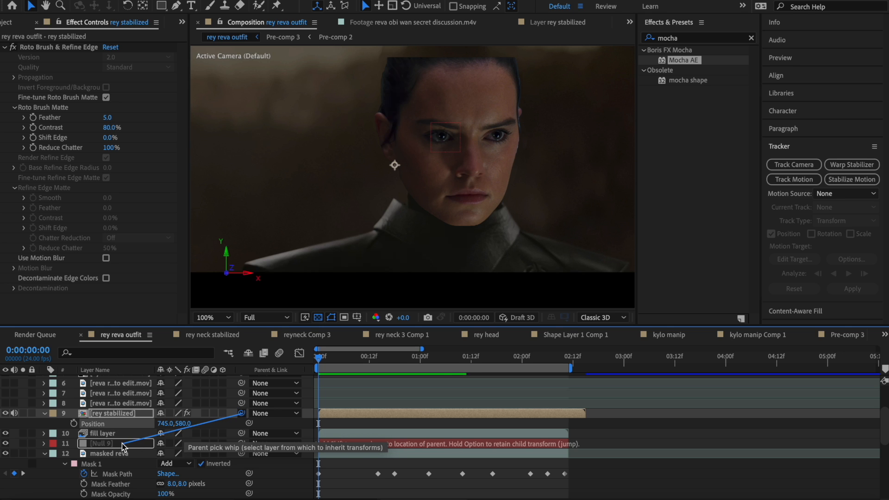
{"action": "left_click_drag", "start_coordinate": [243, 413], "coordinate": [100, 444]}
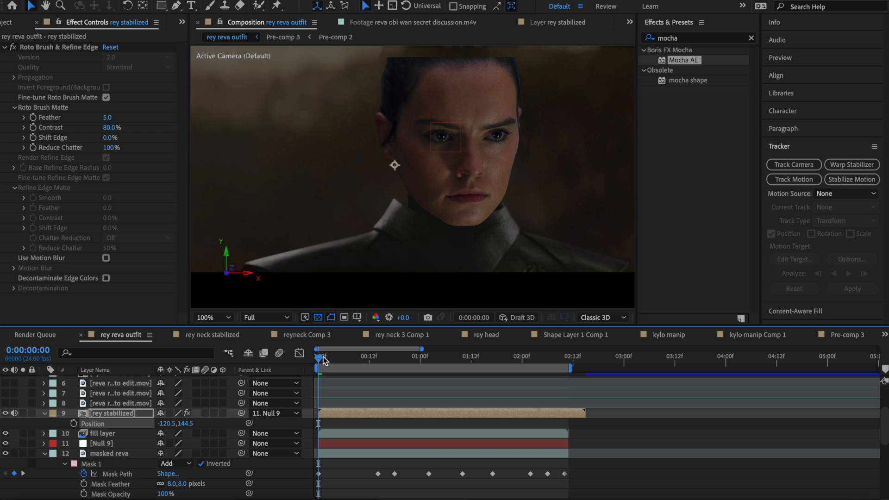
{"action": "left_click", "coordinate": [434, 356]}
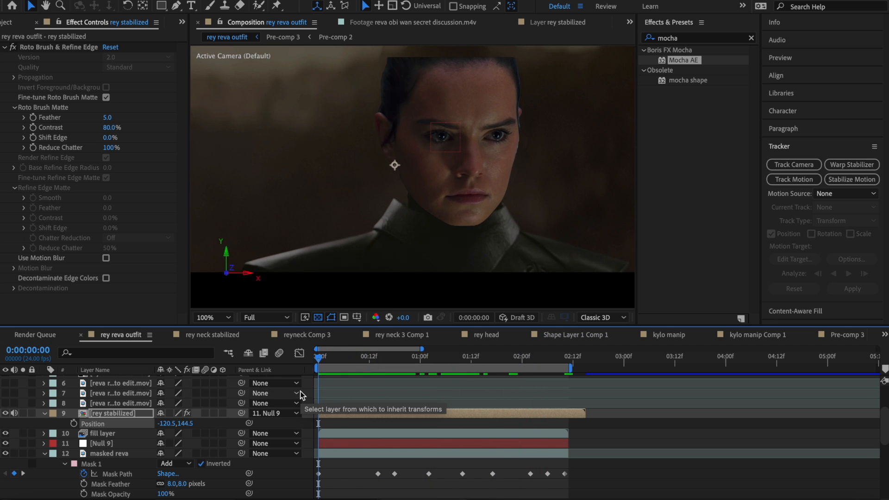
{"action": "left_click", "coordinate": [331, 356]}
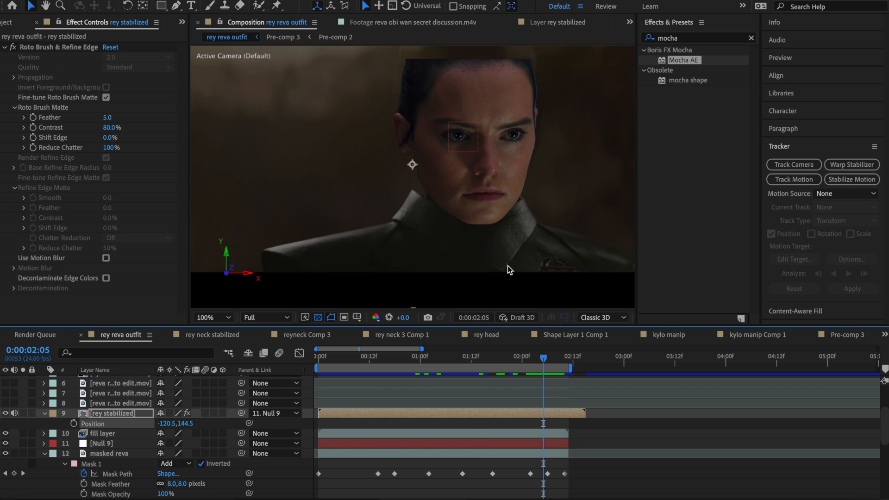
{"action": "left_click", "coordinate": [206, 317]}
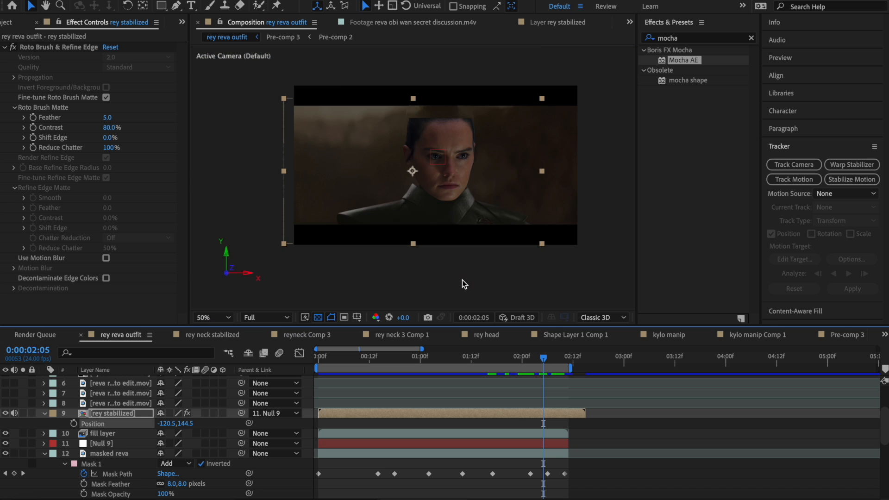
{"action": "left_click", "coordinate": [204, 317]}
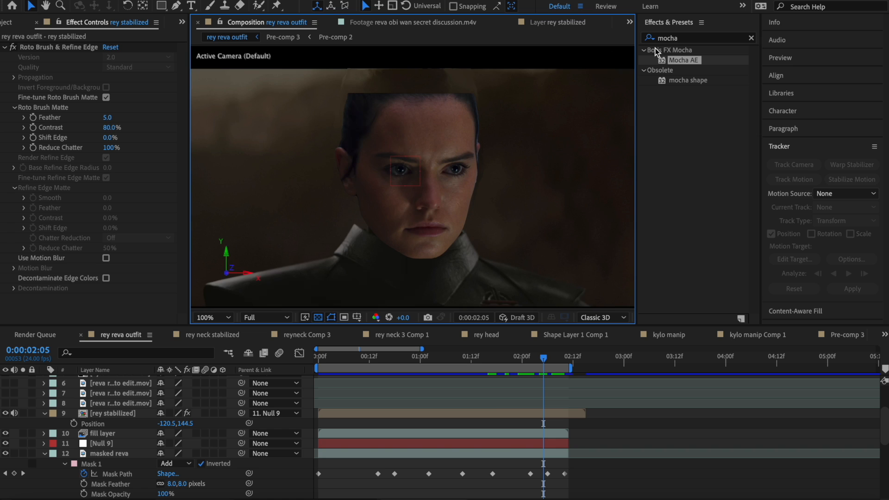
Apply Curves, Color Balance and Hue/Saturation to rey stabilized, lowering Master Saturation to -28
{"action": "left_click", "coordinate": [698, 37]}
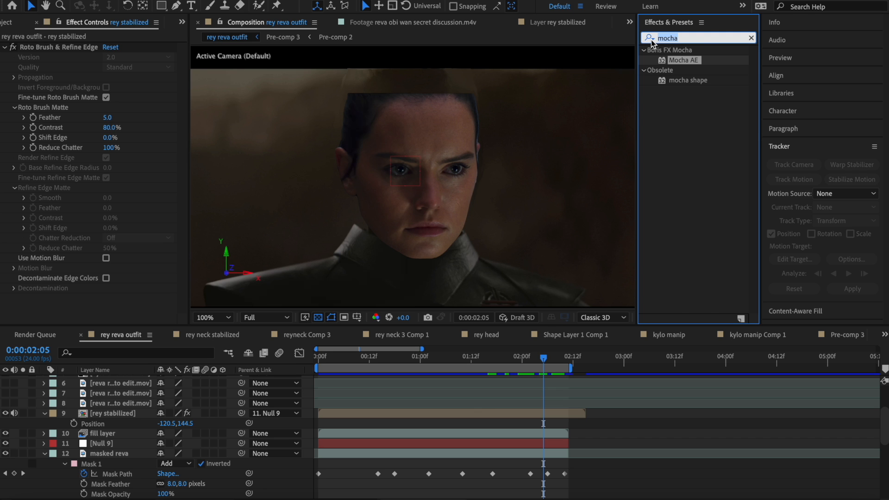
{"action": "type", "text": "curves"}
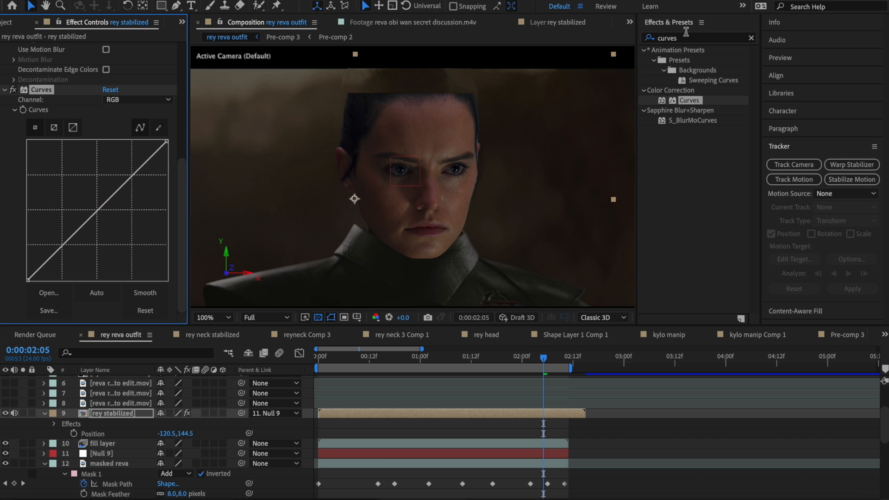
{"action": "type", "text": "color ba"}
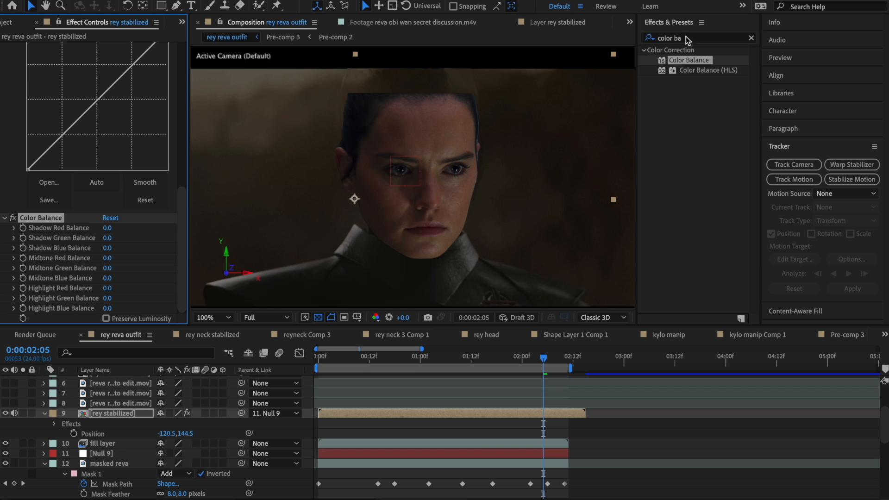
{"action": "type", "text": "hue"}
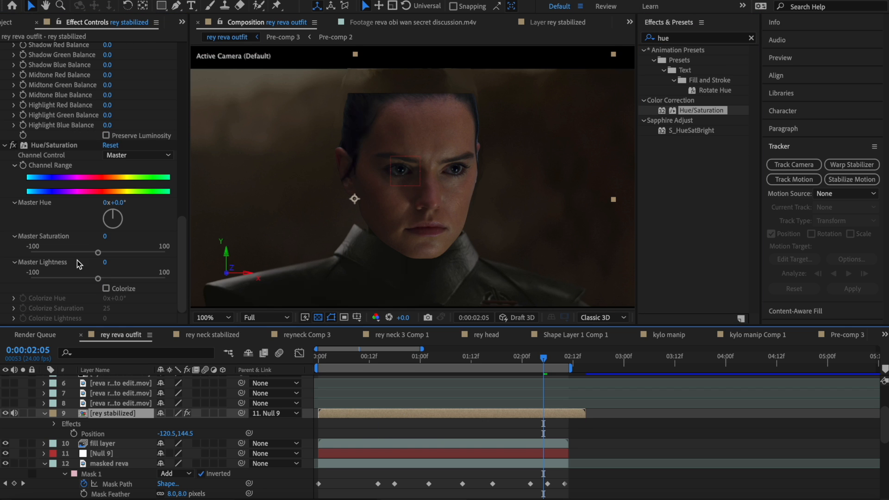
{"action": "left_click_drag", "start_coordinate": [98, 253], "coordinate": [80, 253]}
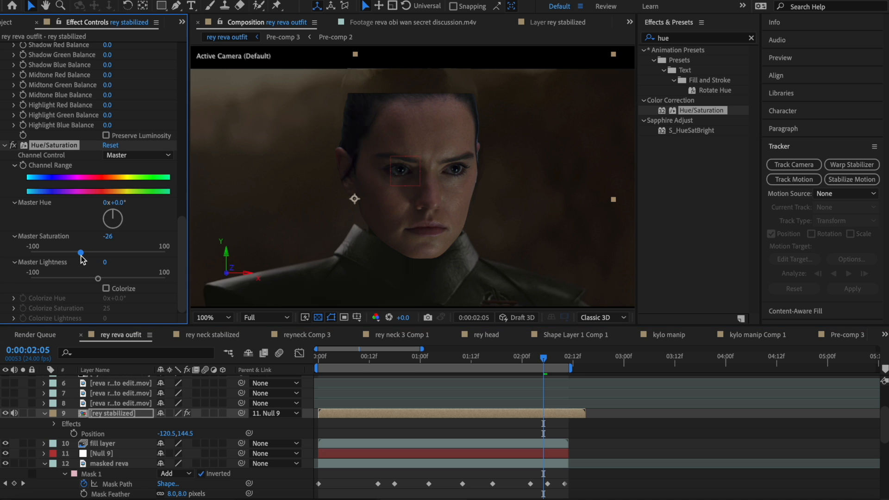
{"action": "left_click_drag", "start_coordinate": [81, 253], "coordinate": [79, 252]}
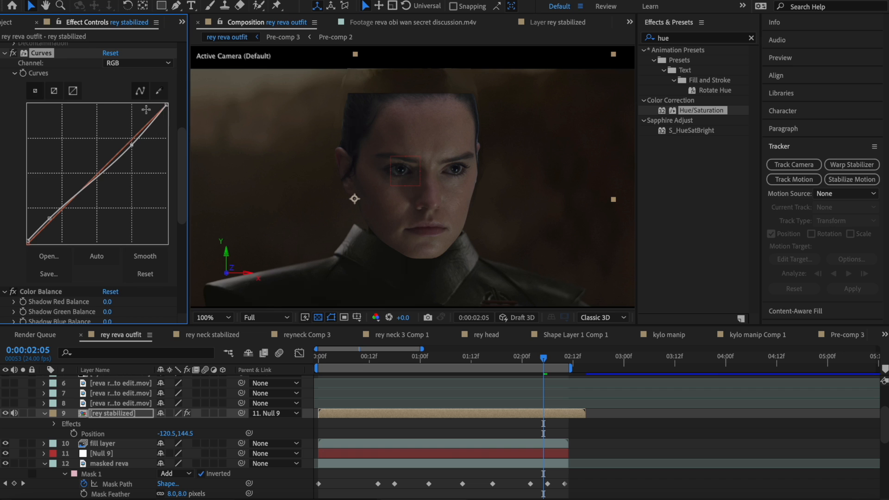
Switch Curves to the Red channel and pull the red curve down slightly
{"action": "left_click", "coordinate": [137, 81]}
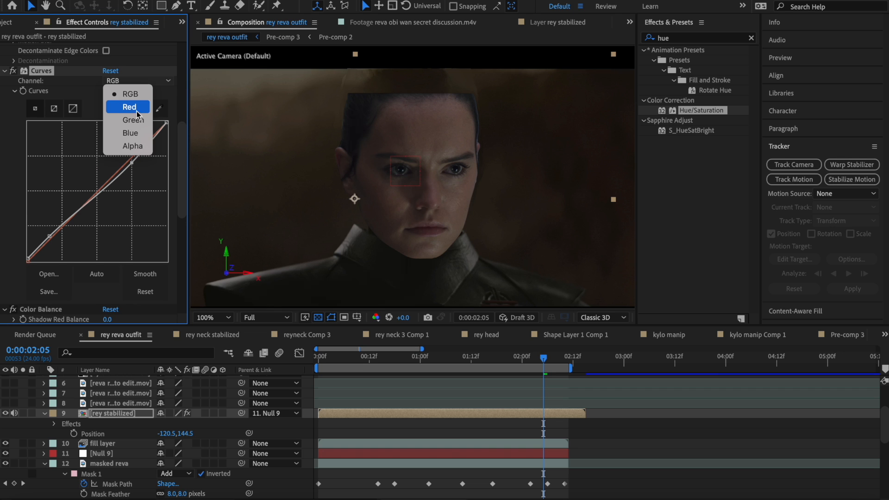
{"action": "left_click", "coordinate": [130, 107]}
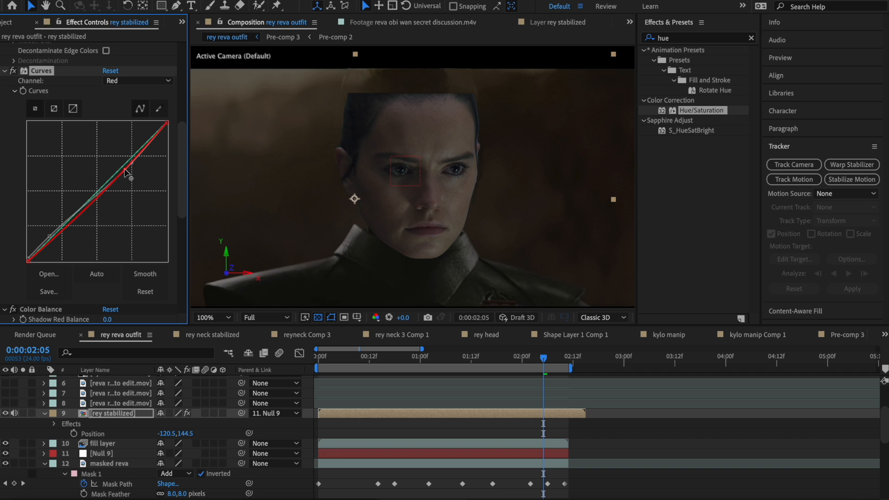
{"action": "left_click_drag", "start_coordinate": [125, 173], "coordinate": [66, 226]}
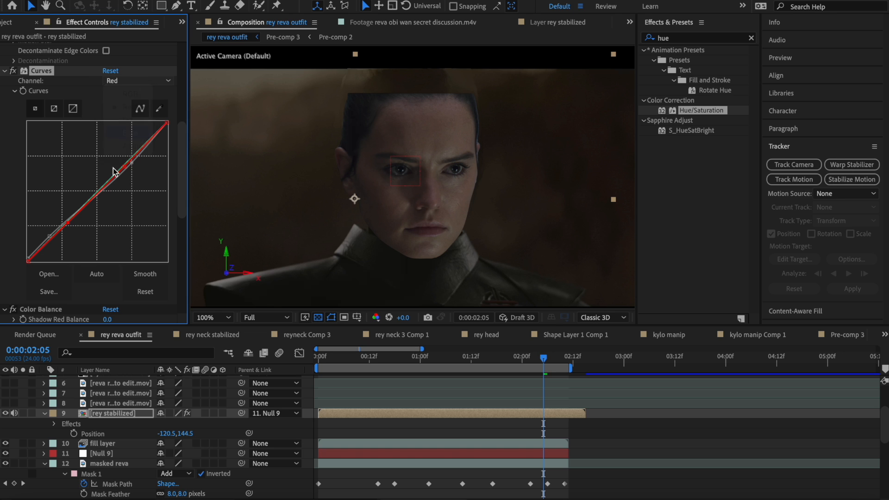
{"action": "left_click", "coordinate": [139, 80]}
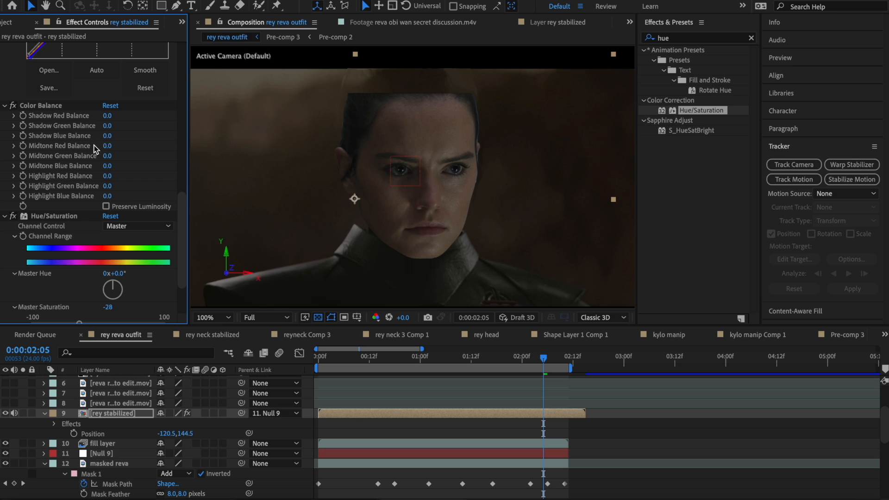
Adjust Color Balance, setting highlight red to 4 and highlight green to -1
{"action": "left_click", "coordinate": [41, 106]}
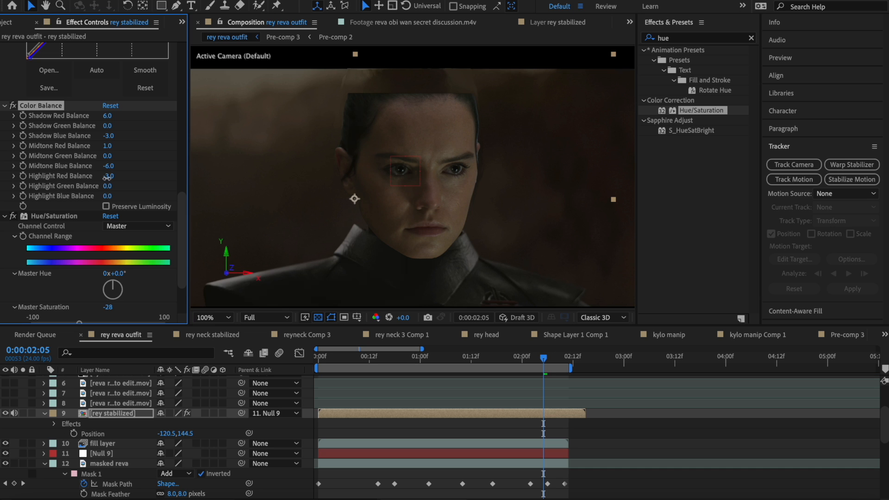
{"action": "left_click_drag", "start_coordinate": [107, 176], "coordinate": [111, 172]}
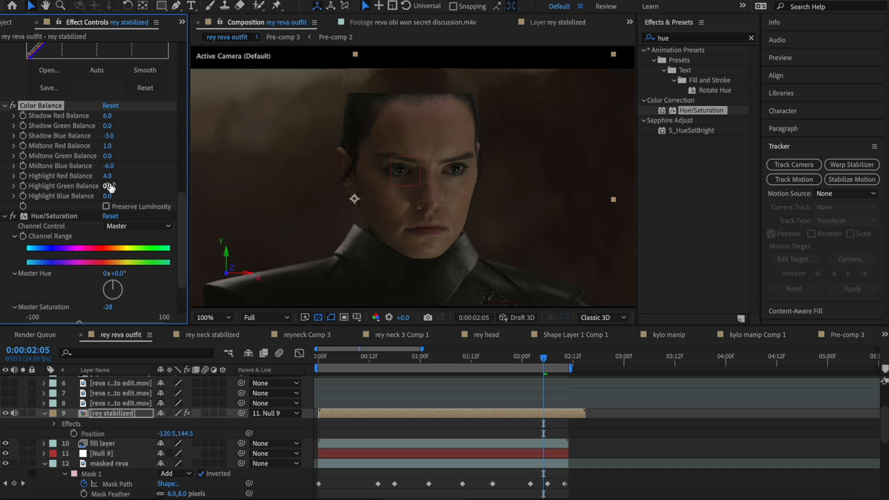
{"action": "left_click_drag", "start_coordinate": [108, 186], "coordinate": [106, 186]}
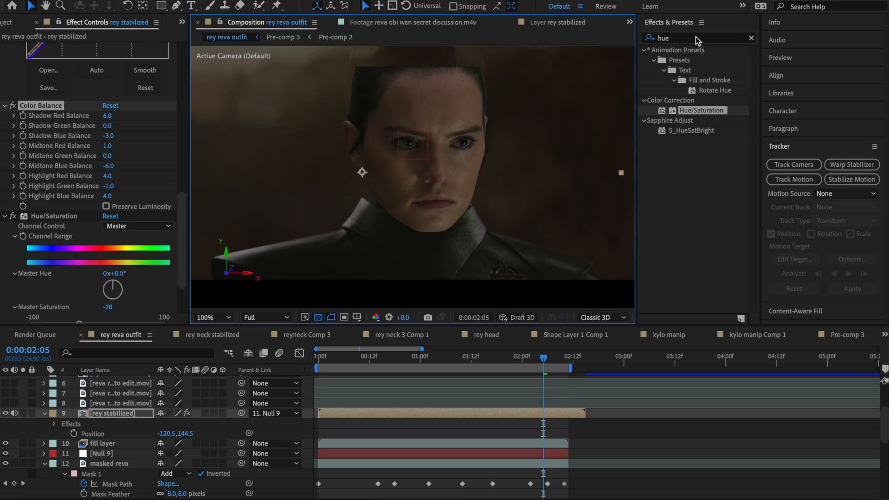
Apply Levels to Rey's face, raising Output Black to 2.5 and adjusting Output White
{"action": "type", "text": "level"}
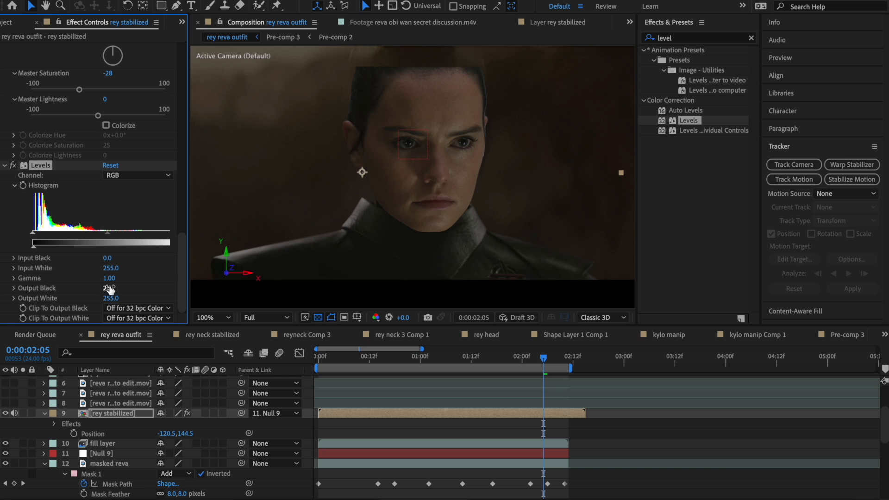
{"action": "left_click_drag", "start_coordinate": [107, 288], "coordinate": [116, 288]}
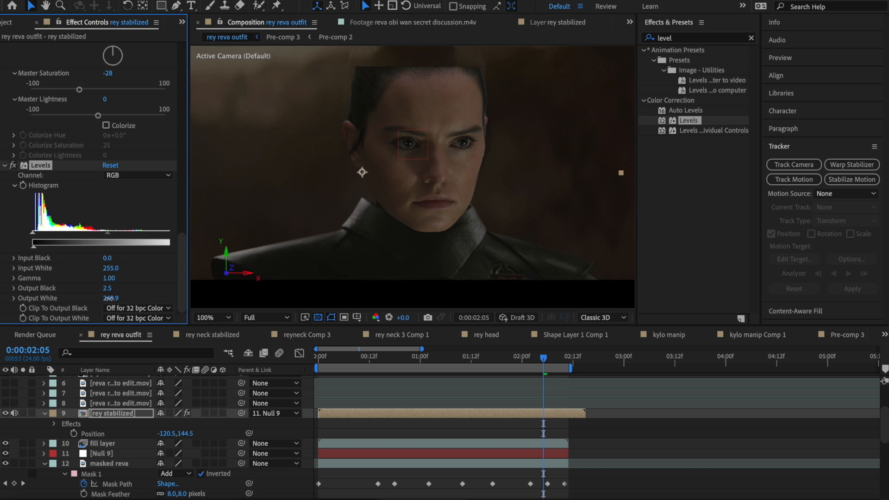
{"action": "left_click_drag", "start_coordinate": [111, 268], "coordinate": [119, 267]}
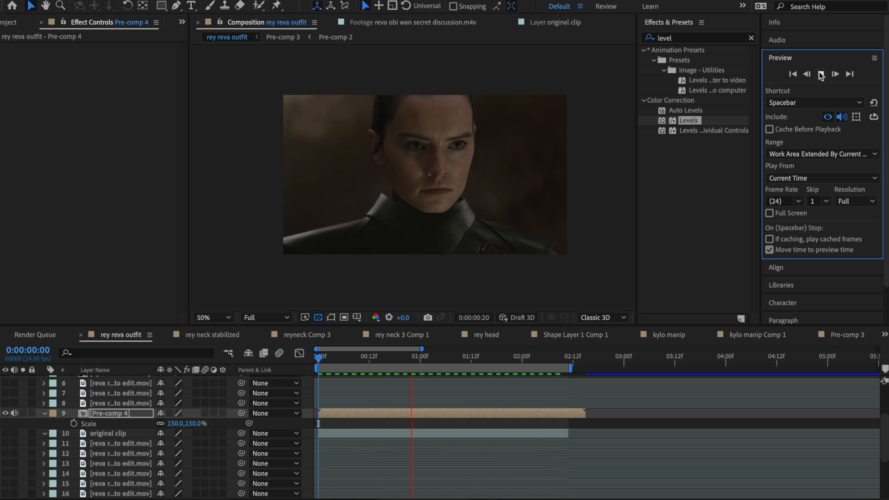
Play, then restart, the Pre-comp 4 preview of Rey's face over Reva
{"action": "left_click", "coordinate": [806, 75]}
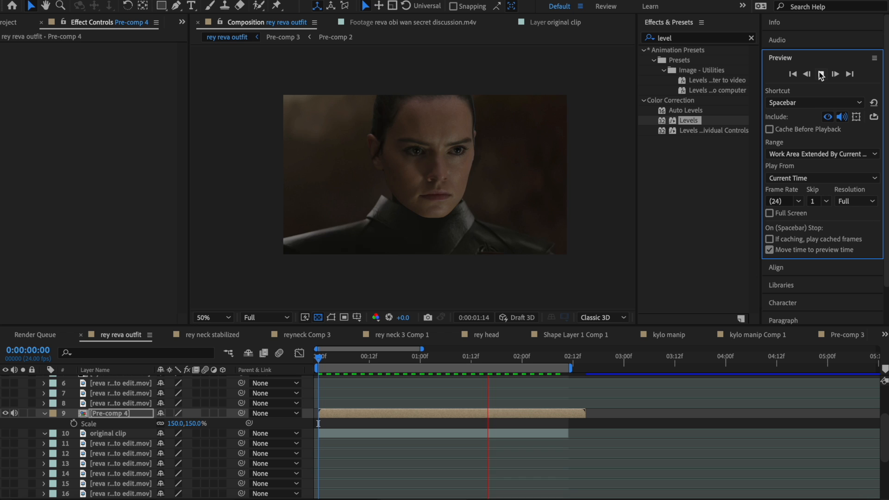
{"action": "left_click", "coordinate": [805, 74]}
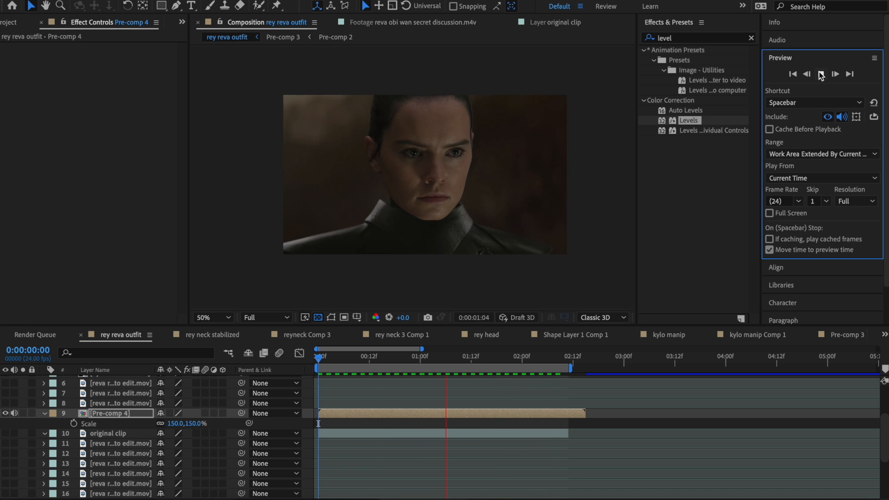